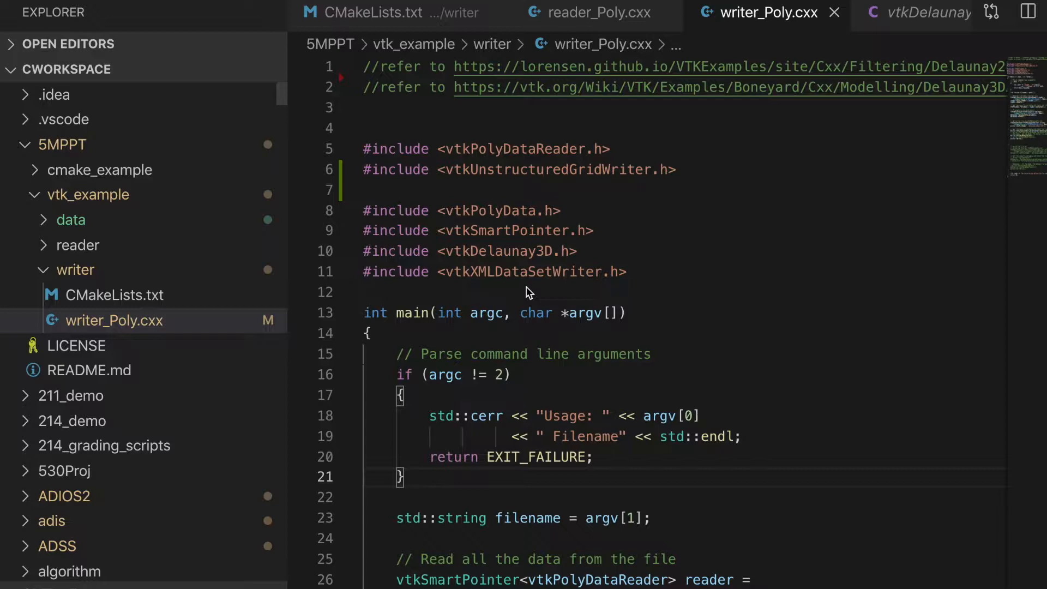
Scroll through the Google search results for Delaunay triangulation.
scroll(down, 3)
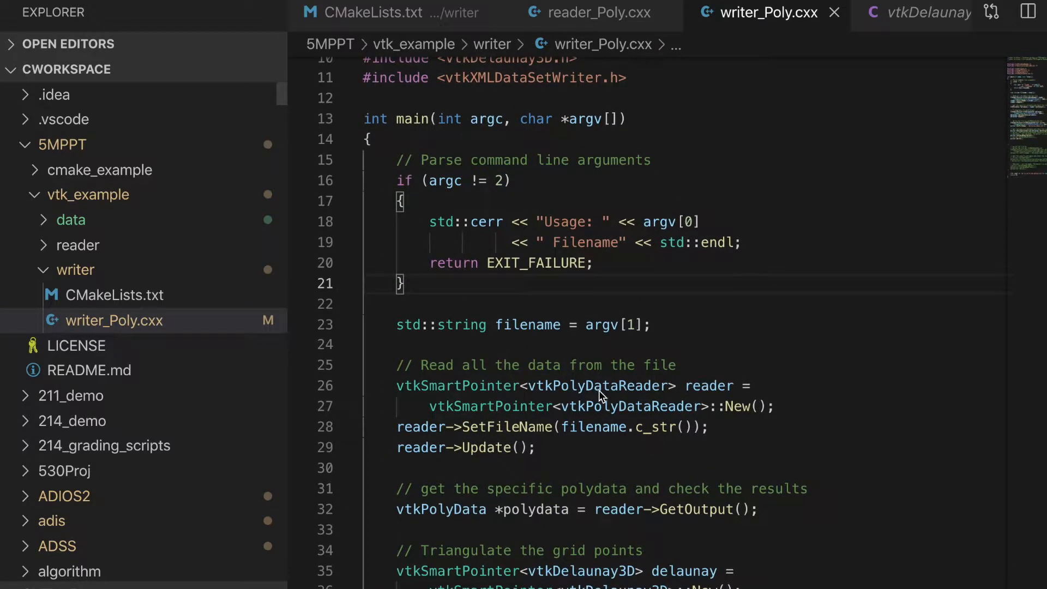
mouse_move(681, 400)
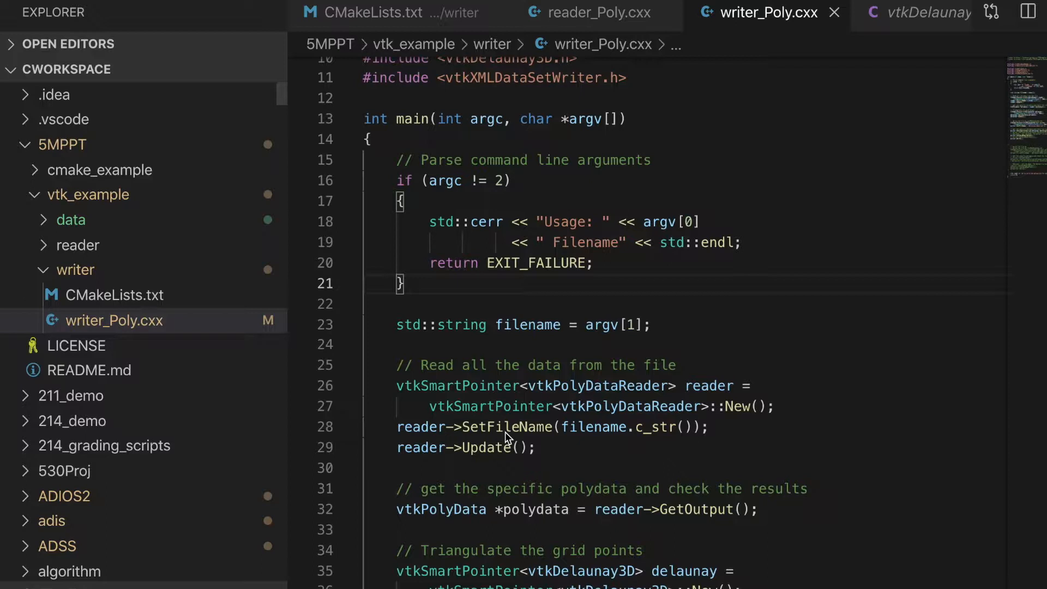
mouse_move(493, 461)
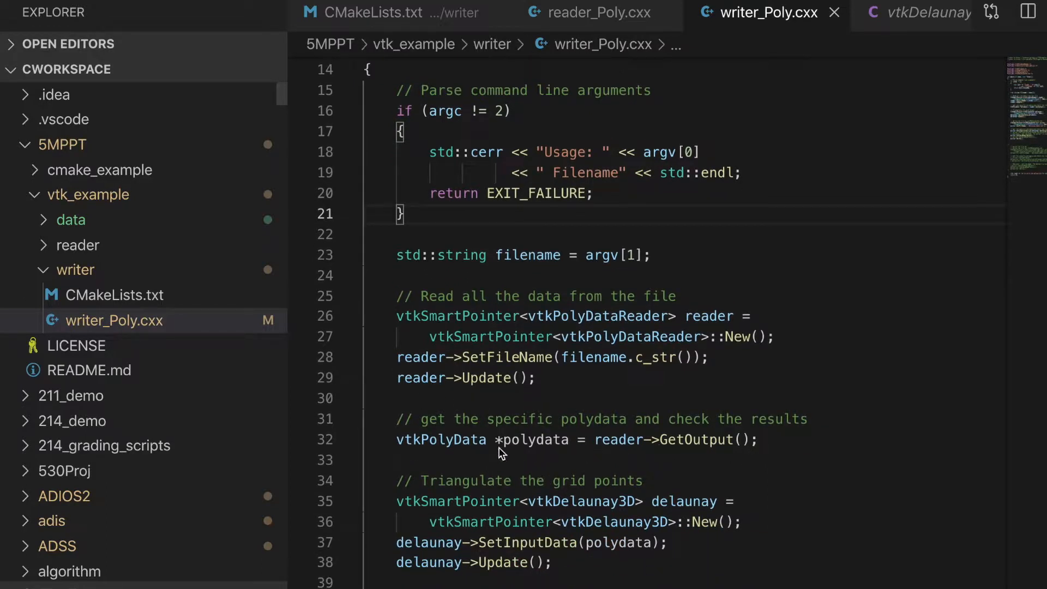
mouse_move(535, 449)
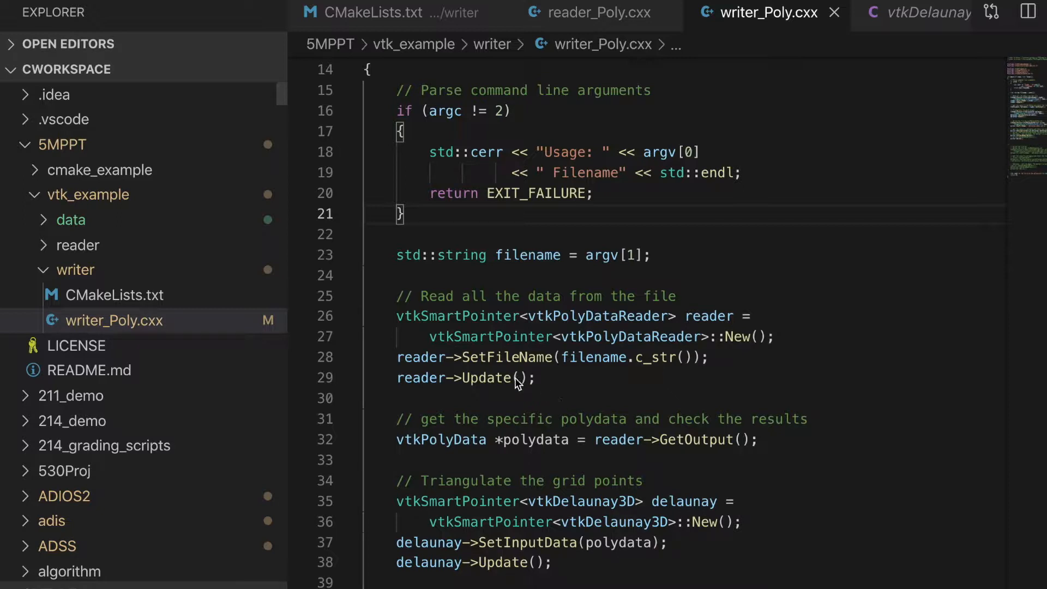
mouse_move(487, 362)
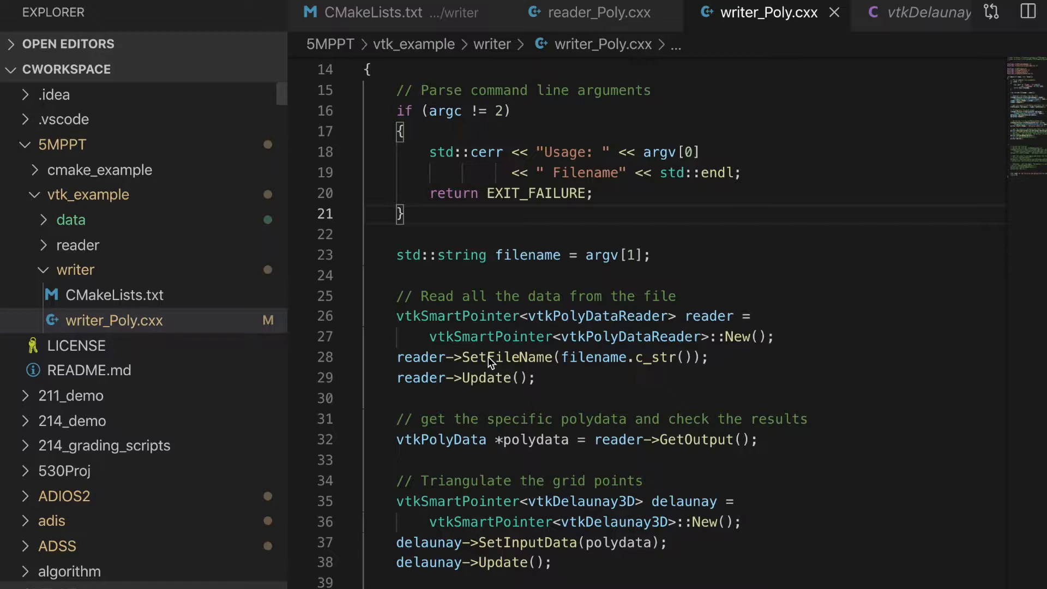
scroll(down, 3)
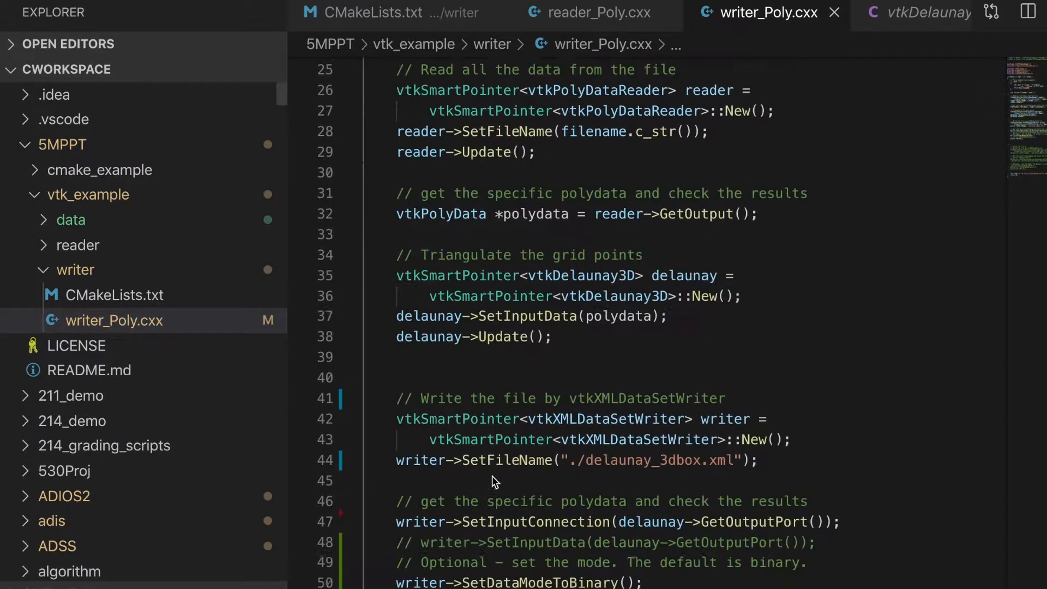
scroll(down, 3)
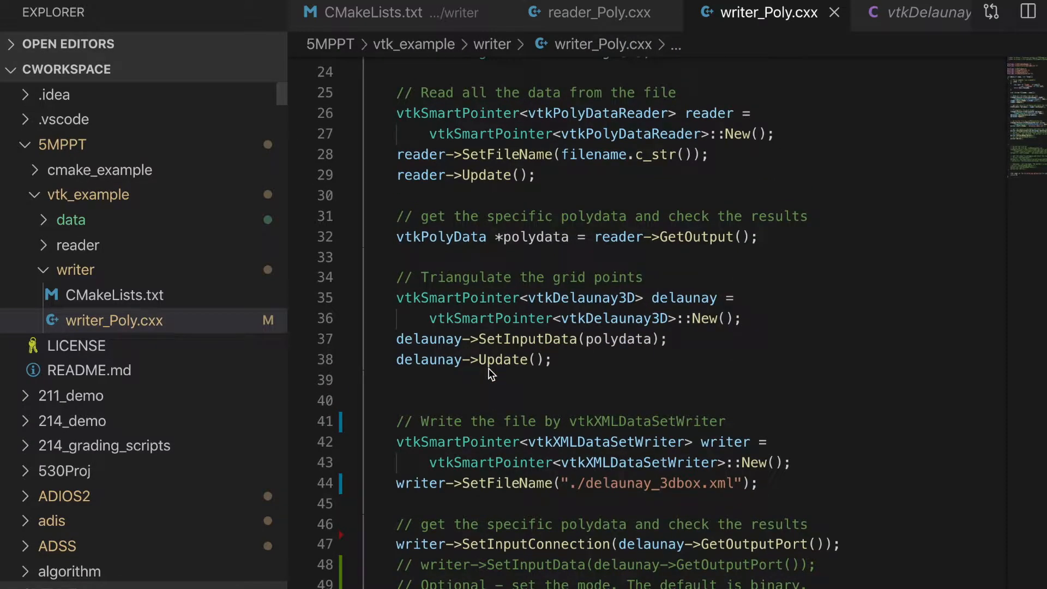
scroll(down, 3)
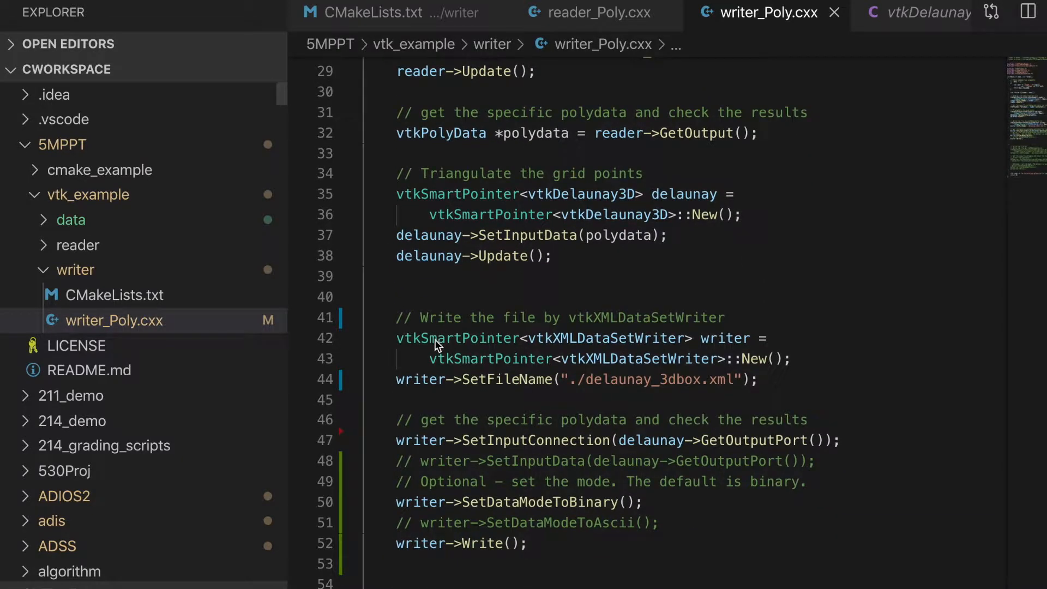
scroll(up, 3)
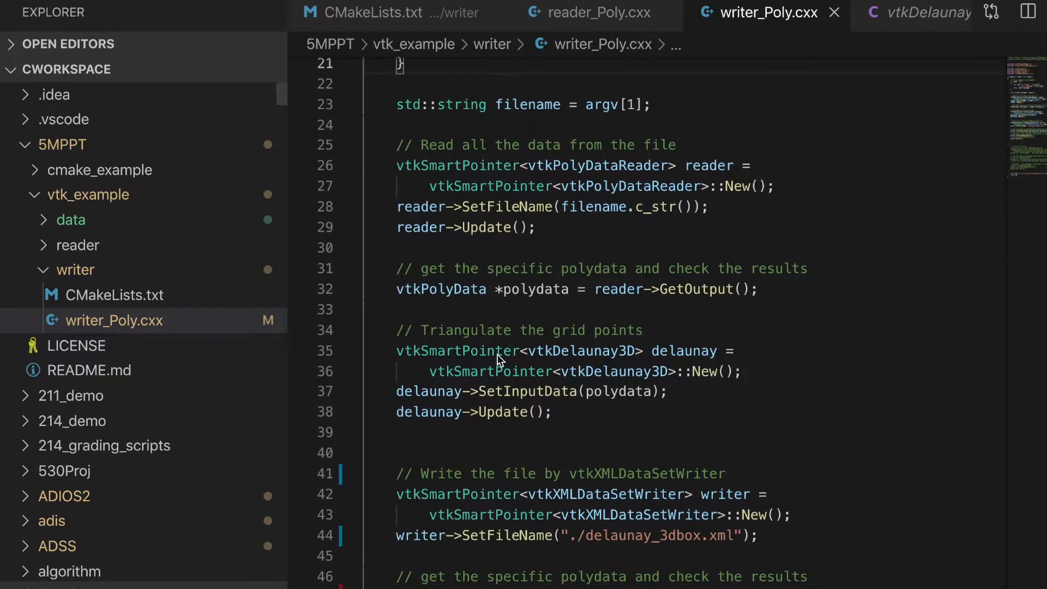
mouse_move(488, 362)
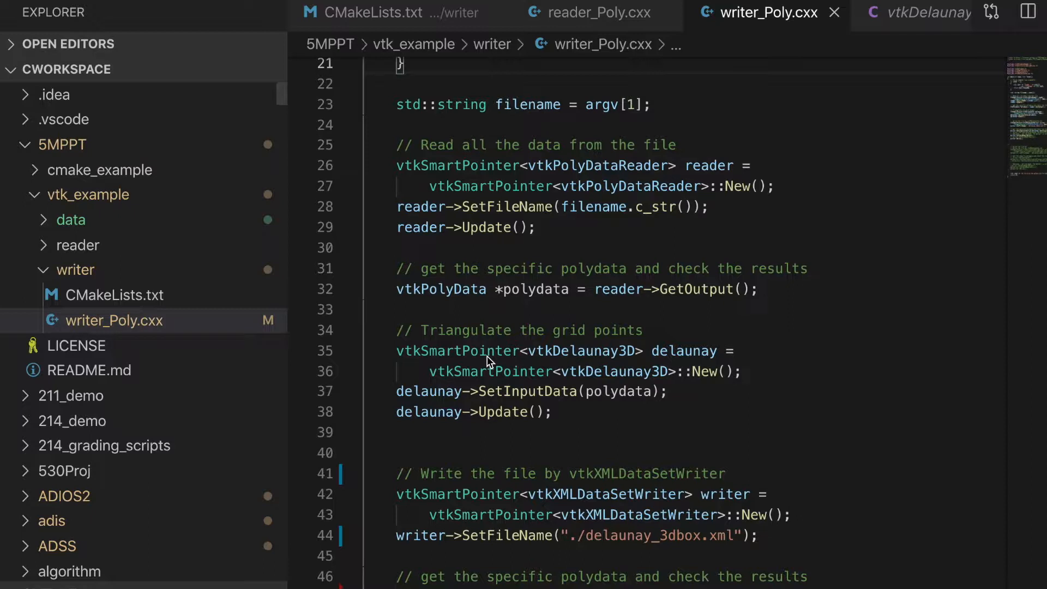
mouse_move(371, 458)
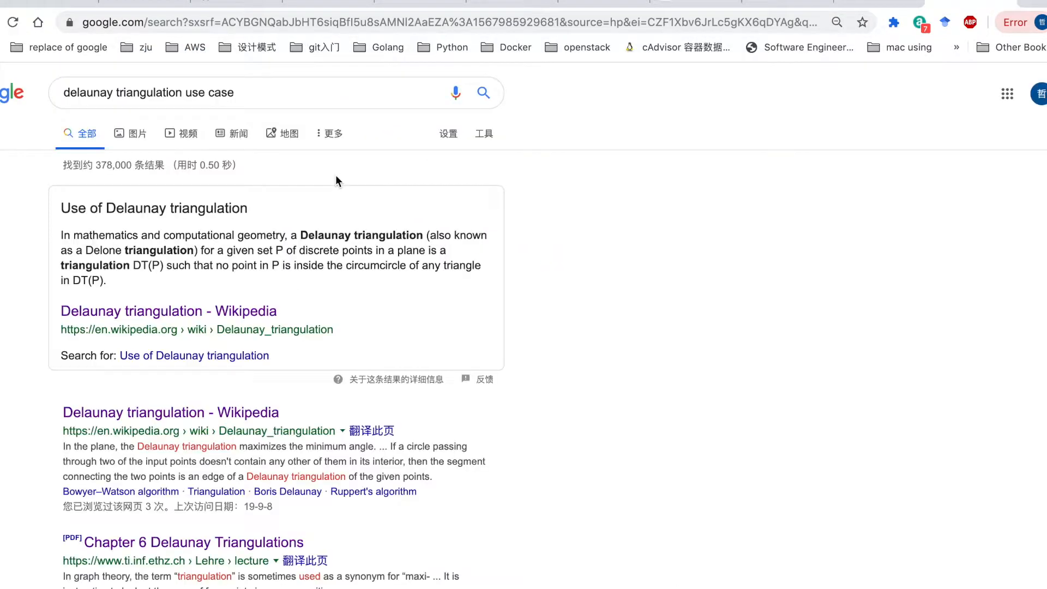
mouse_move(194, 311)
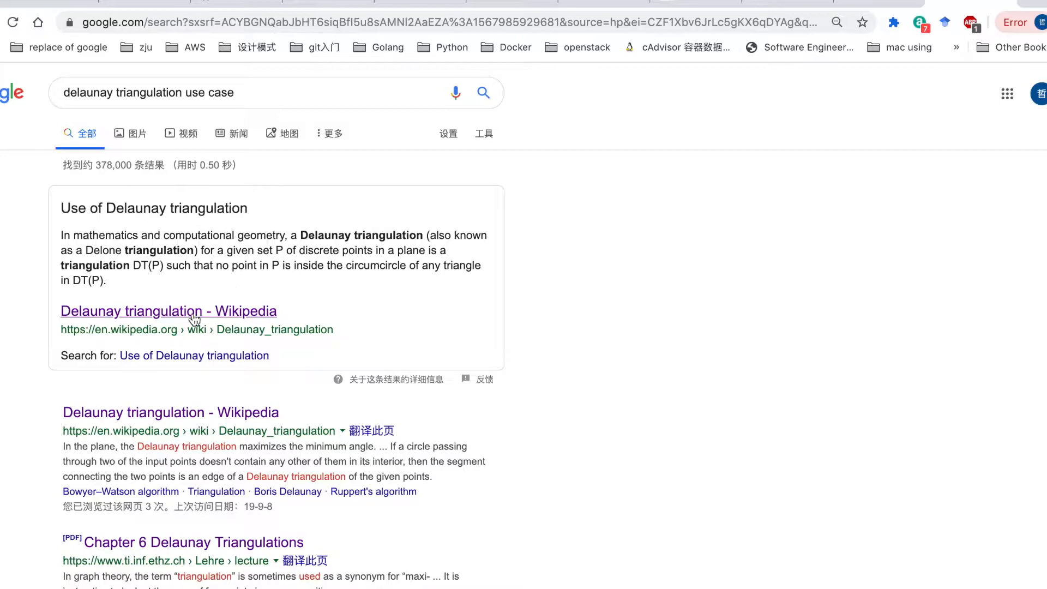
Open the Wikipedia Delaunay triangulation article and scroll to its flipping and algorithms sections.
click(168, 310)
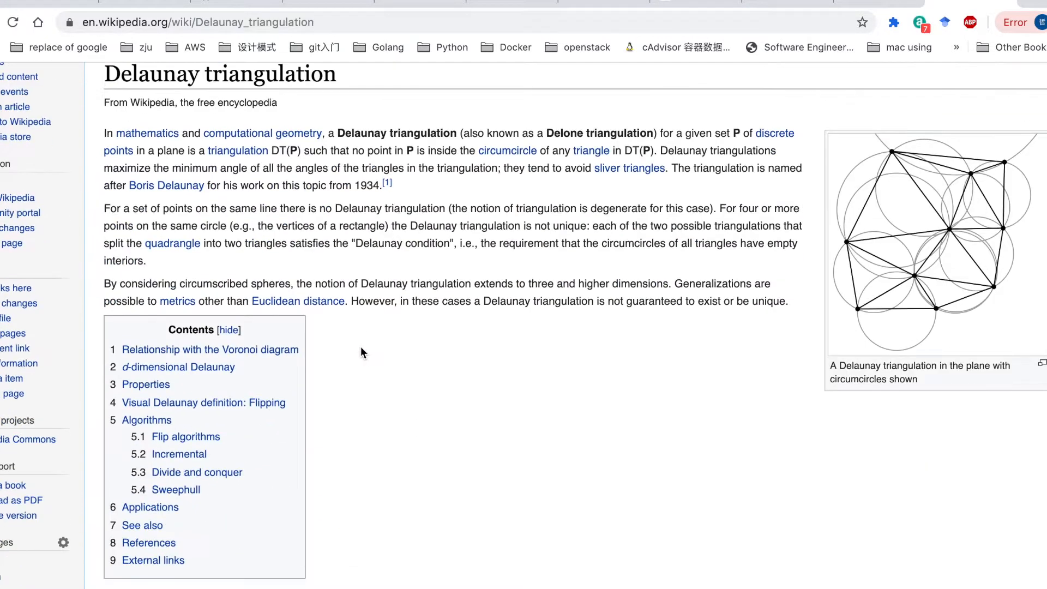
mouse_move(559, 306)
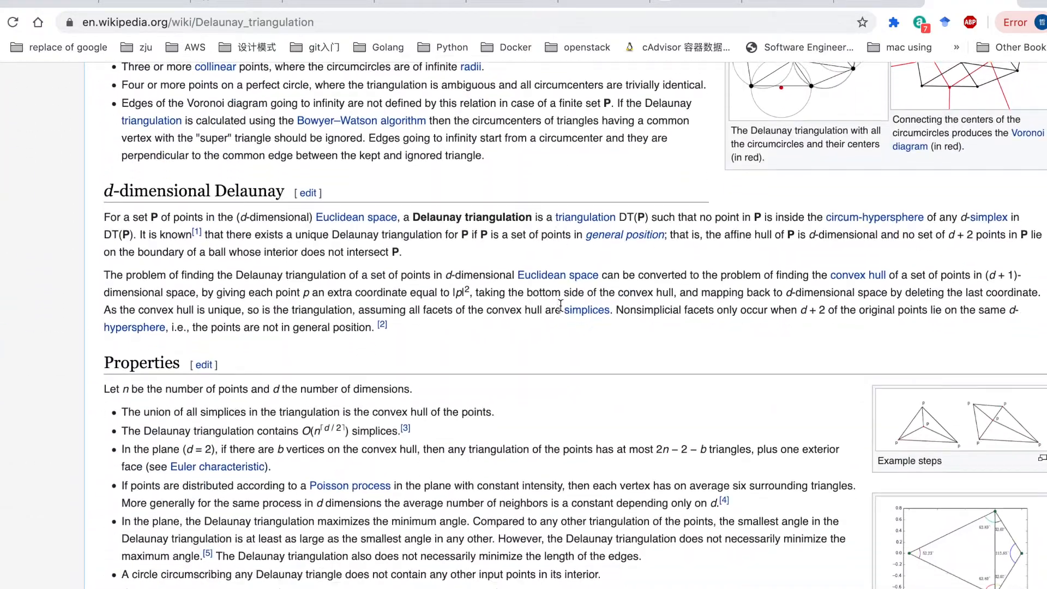
scroll(down, 3)
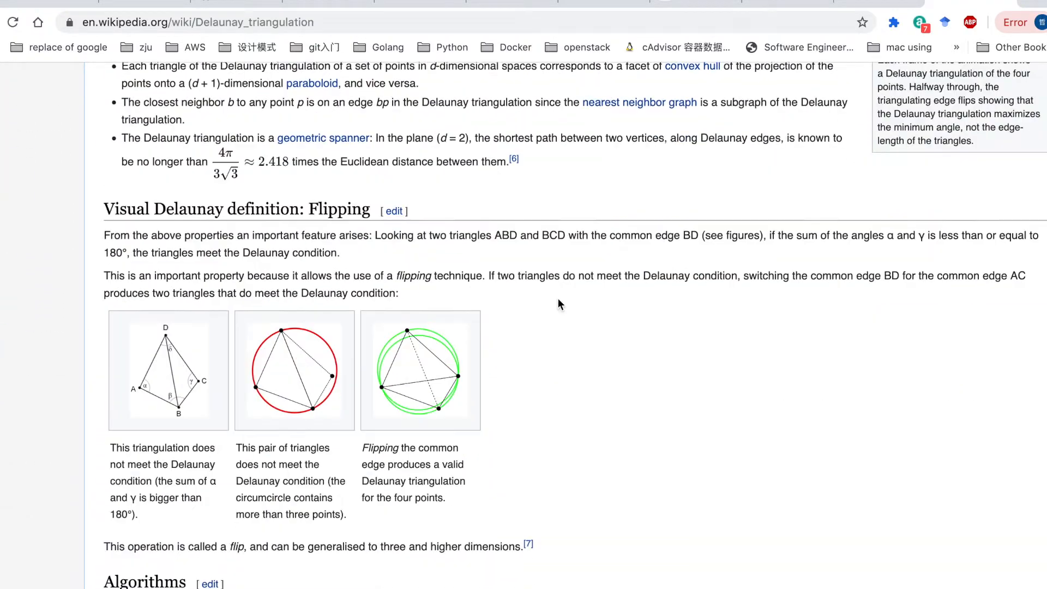
scroll(down, 3)
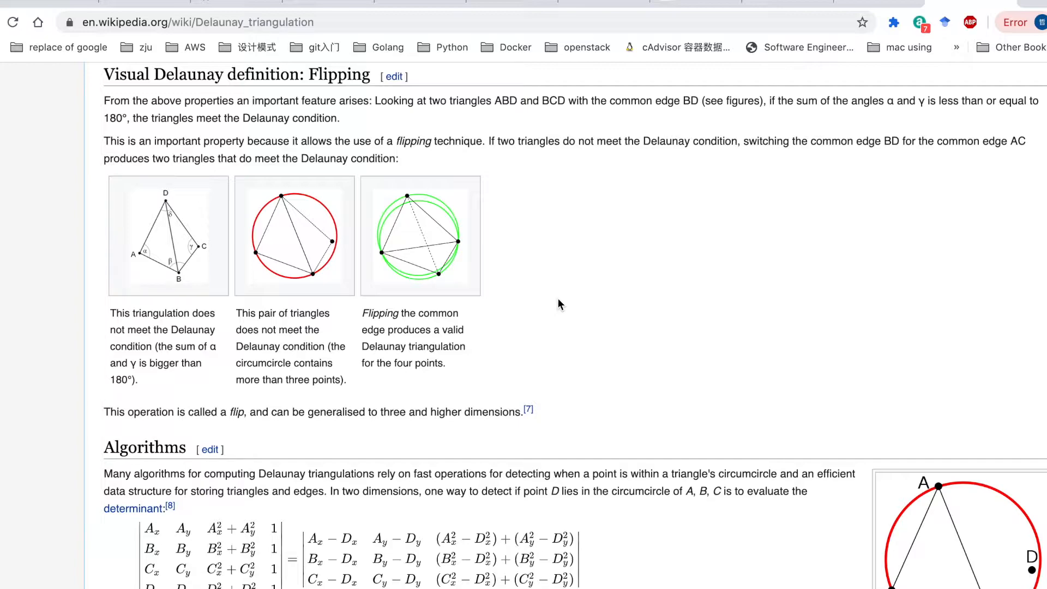
scroll(down, 3)
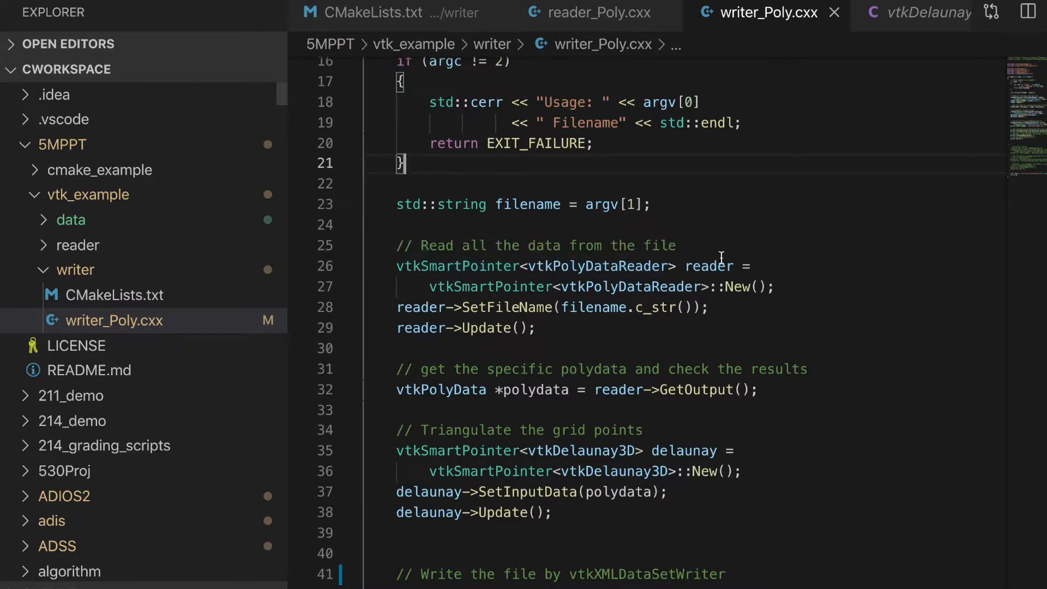
scroll(down, 3)
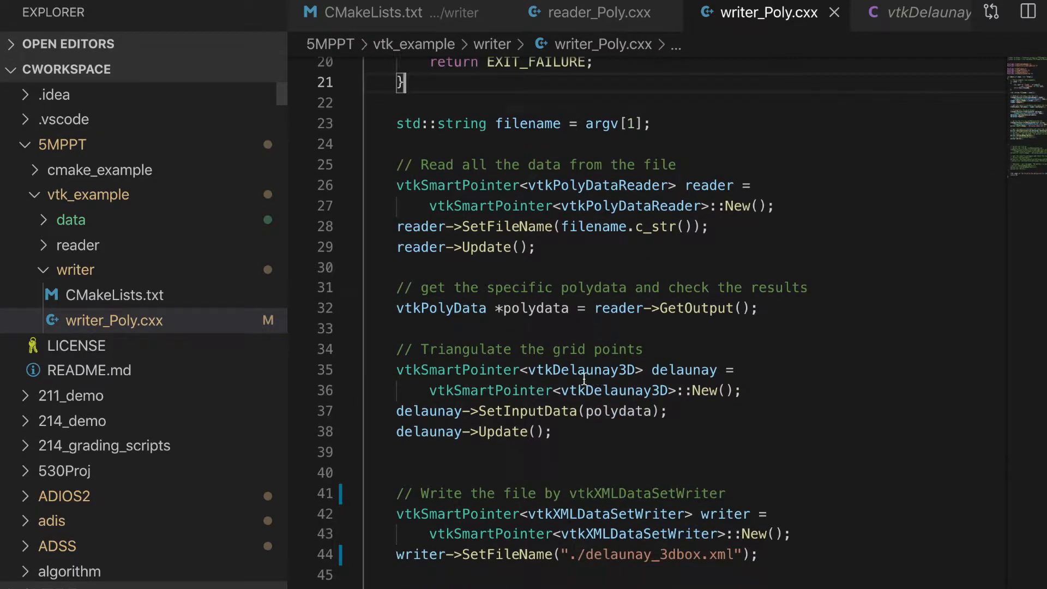
mouse_move(595, 390)
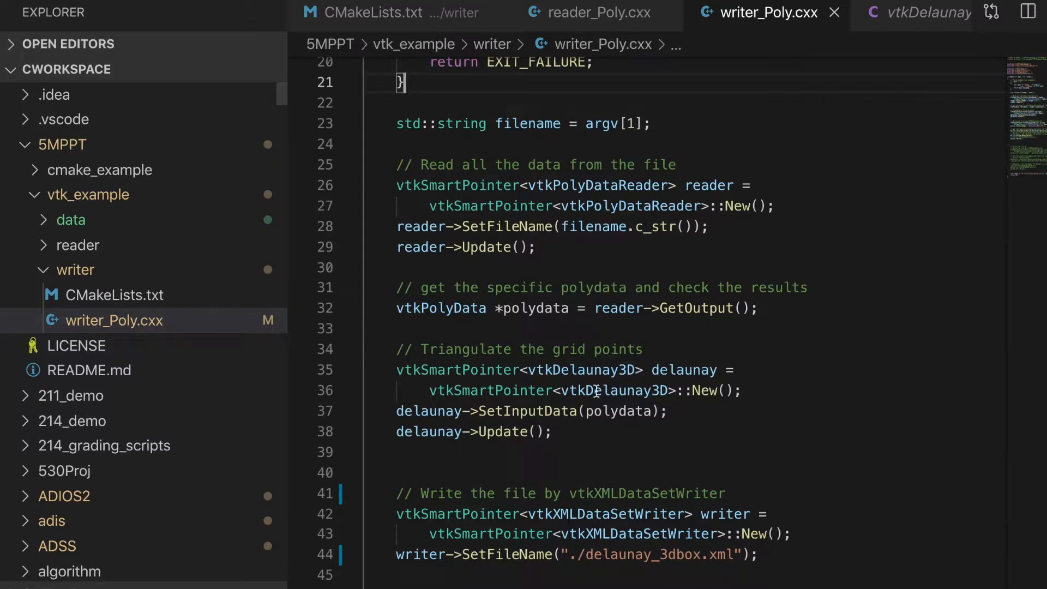
mouse_move(684, 369)
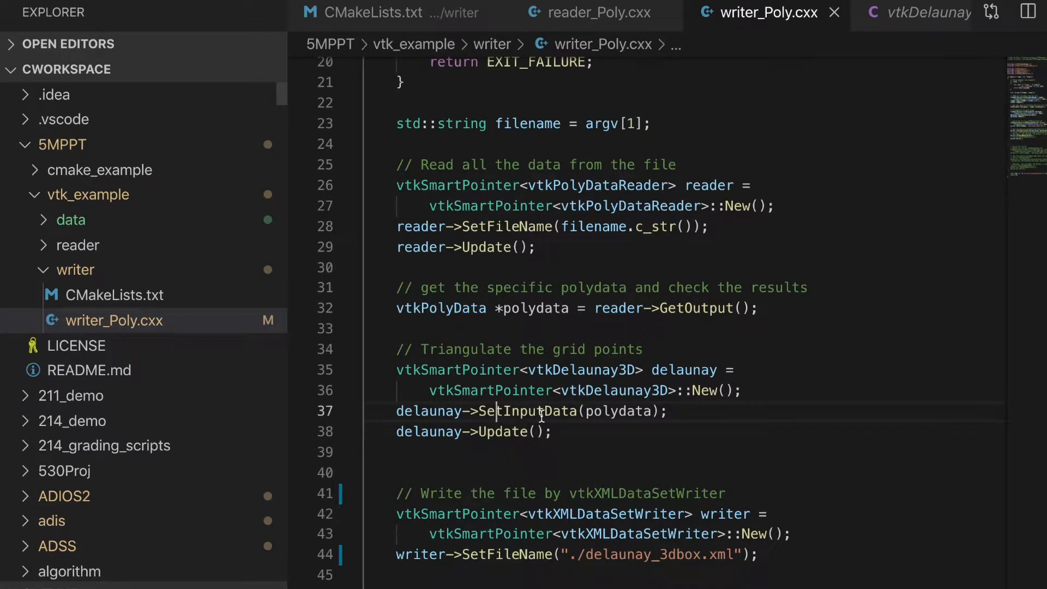
double_click(527, 411)
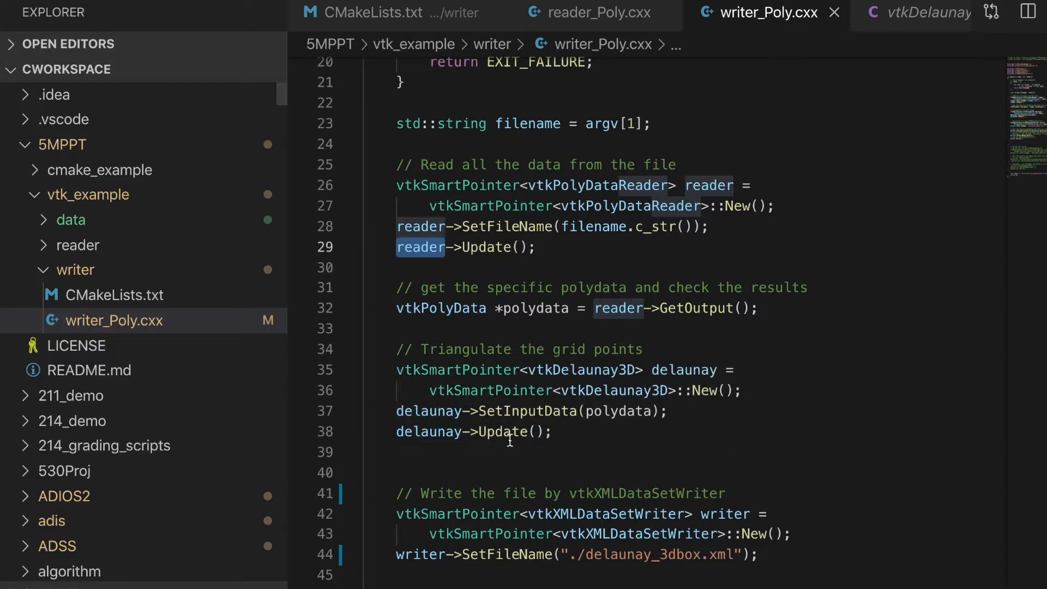
scroll(down, 3)
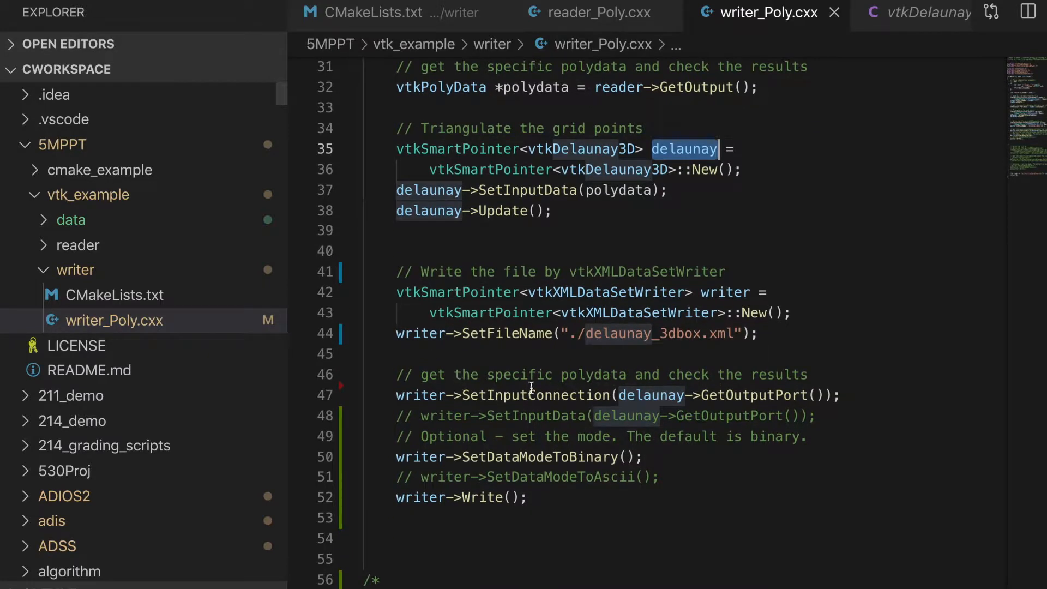
mouse_move(511, 372)
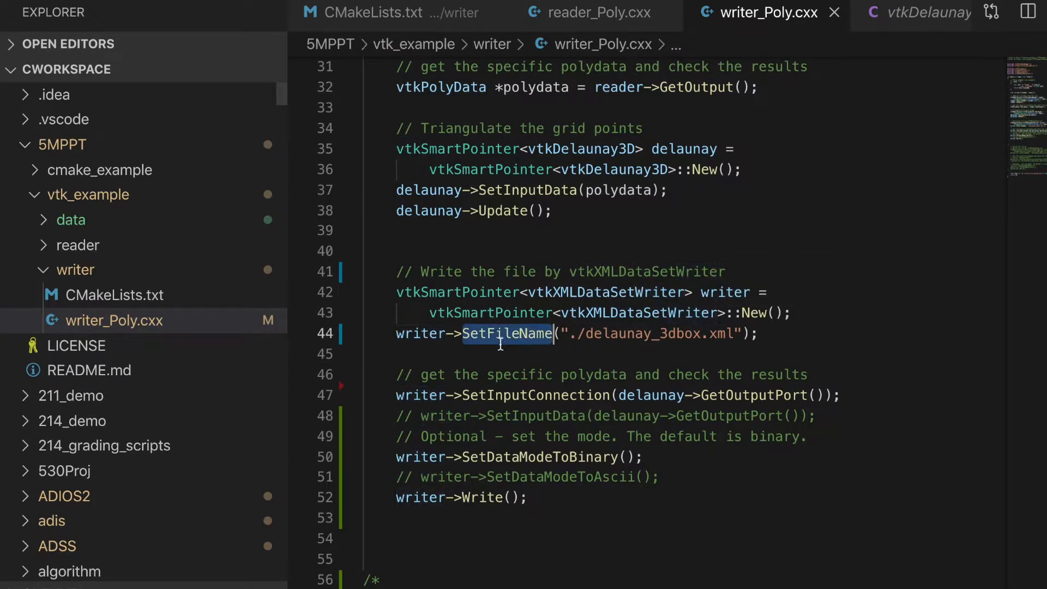
double_click(534, 395)
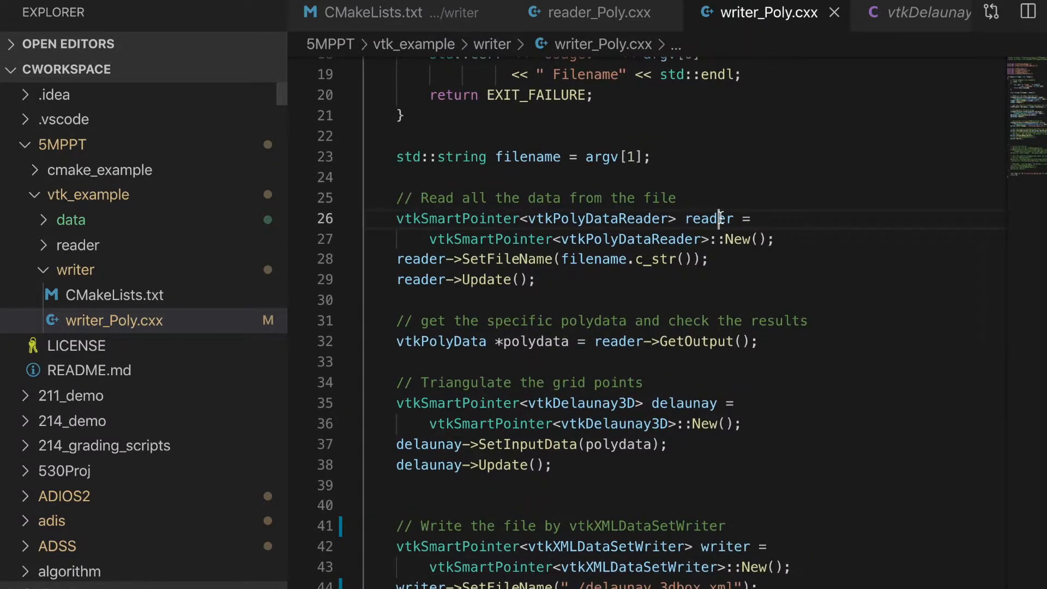
scroll(down, 3)
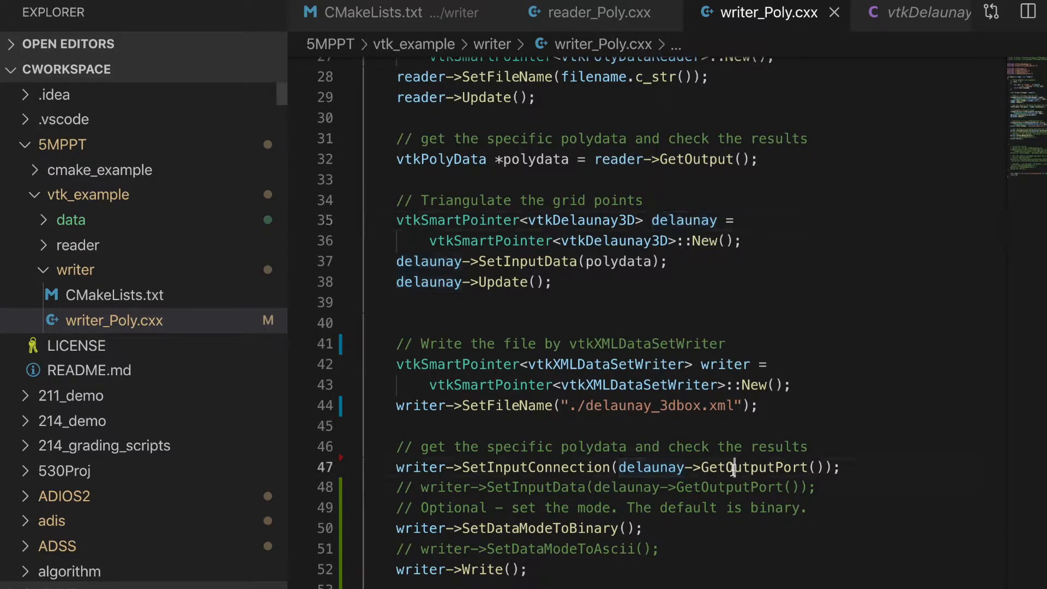
double_click(644, 466)
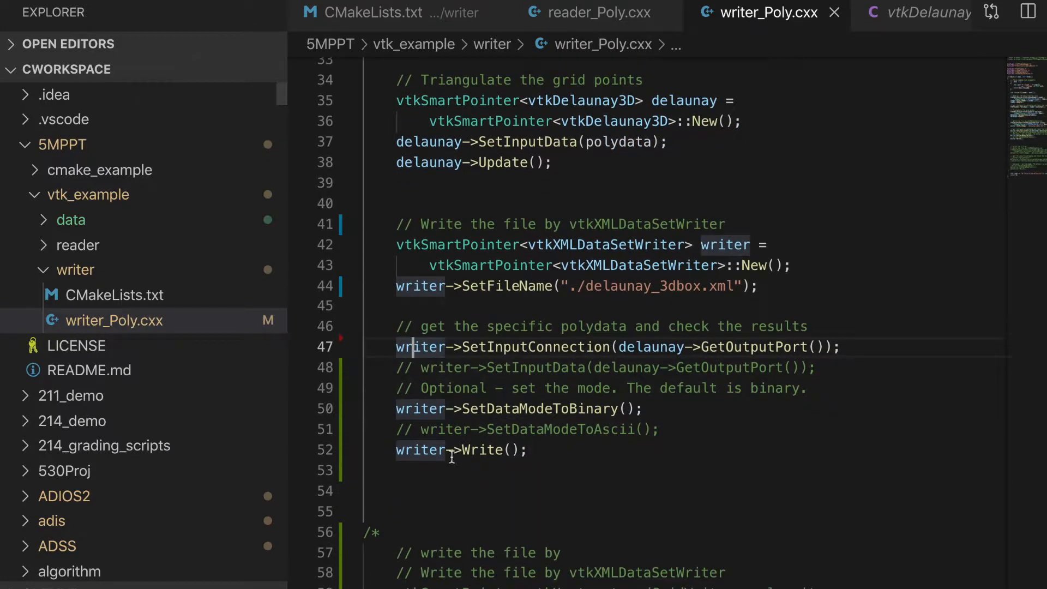
mouse_move(541, 414)
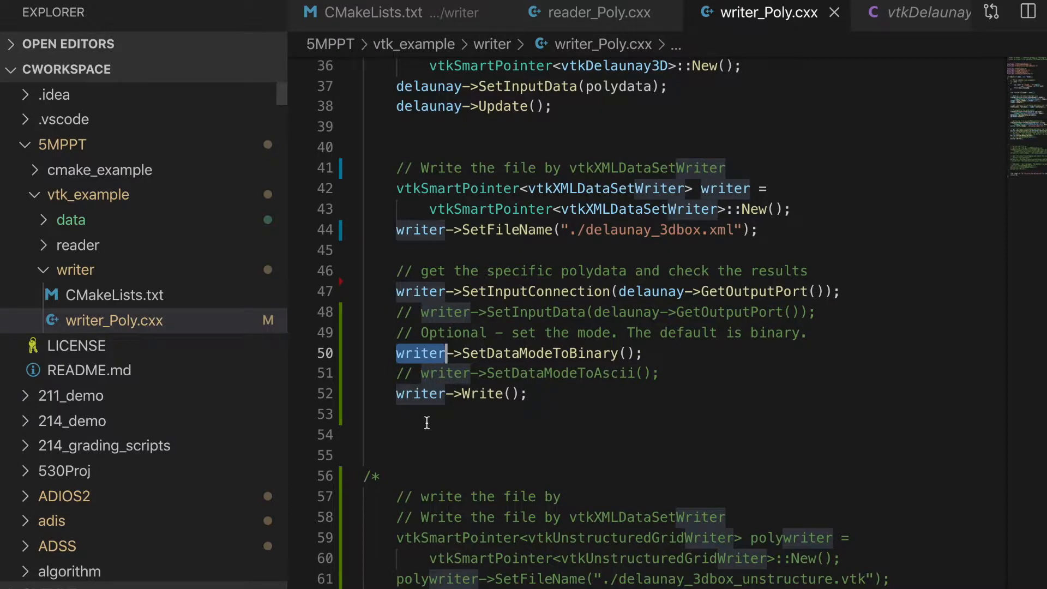
scroll(down, 3)
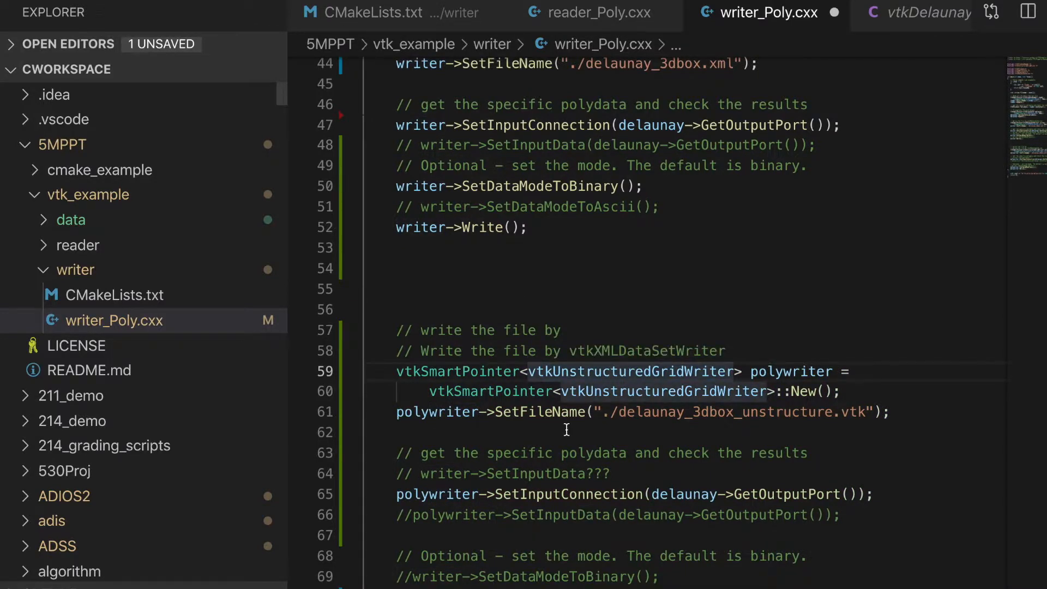
Scroll down writer_Poly.cxx to the commented-out vtkUnstructuredGridWriter block.
scroll(down, 3)
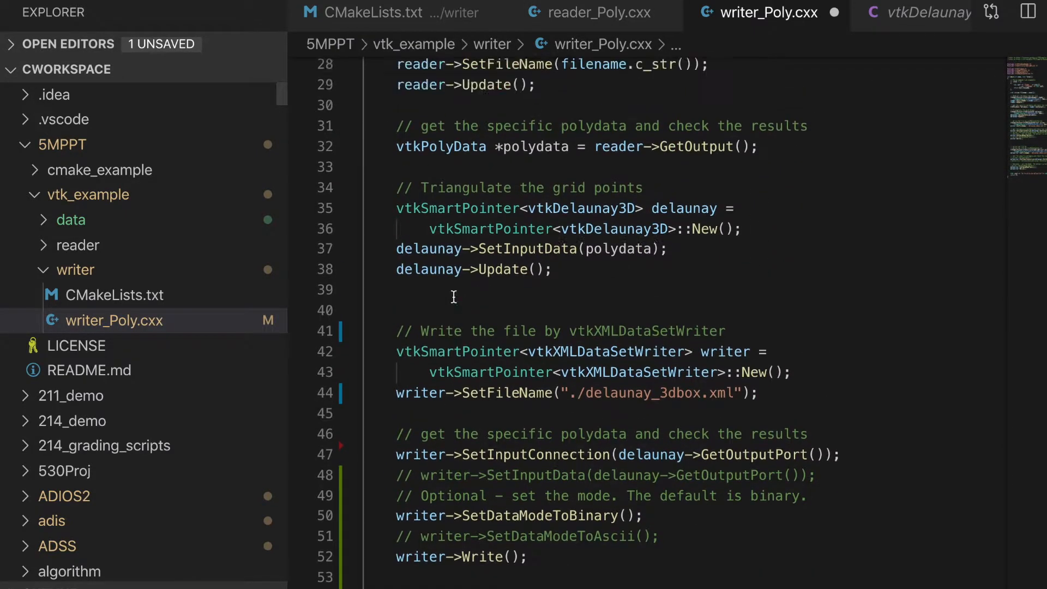
scroll(down, 3)
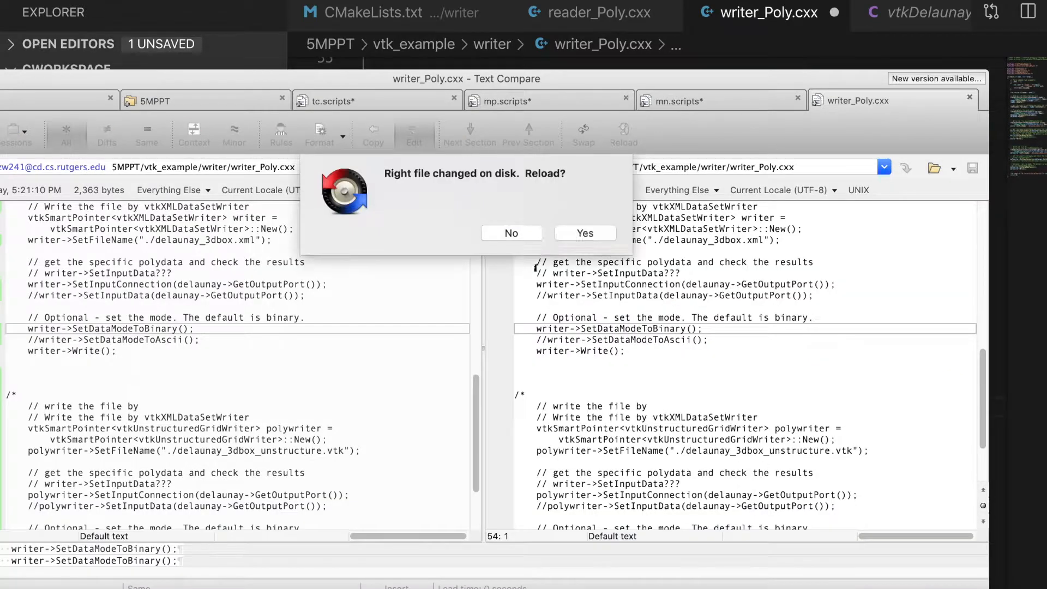
Reload the changed writer_Poly.cxx in the Beyond Compare comparison.
click(584, 233)
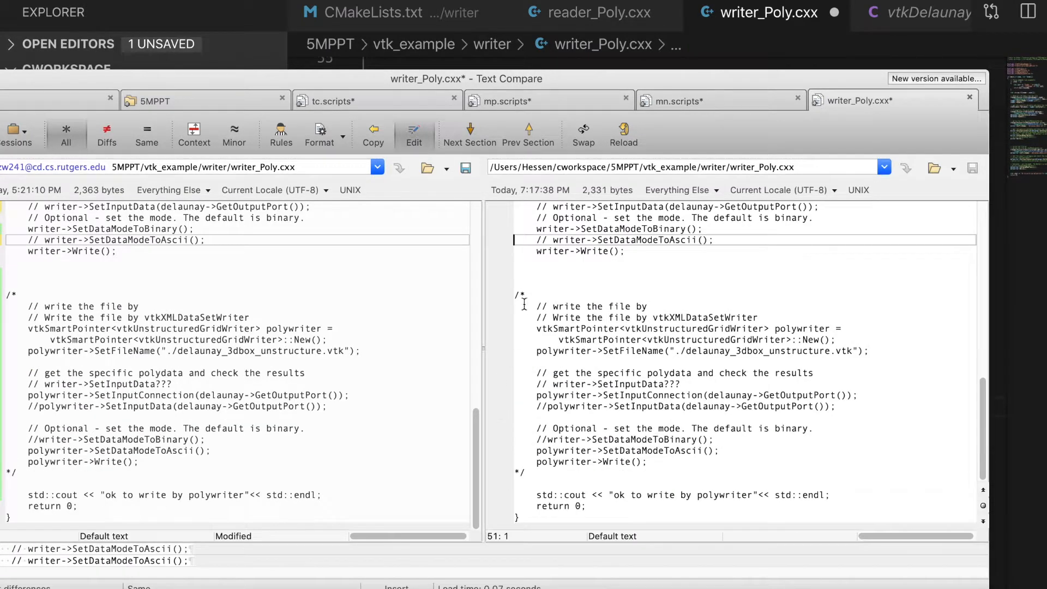
click(541, 295)
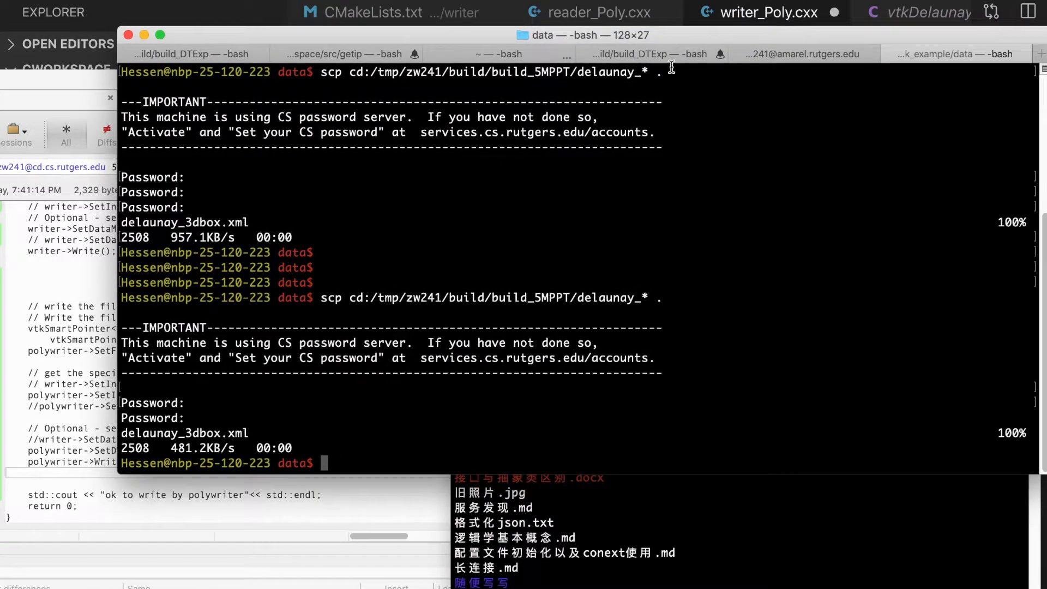
Switch from the amarel ssh tab to the vtk_example/data tab with the make output.
click(499, 54)
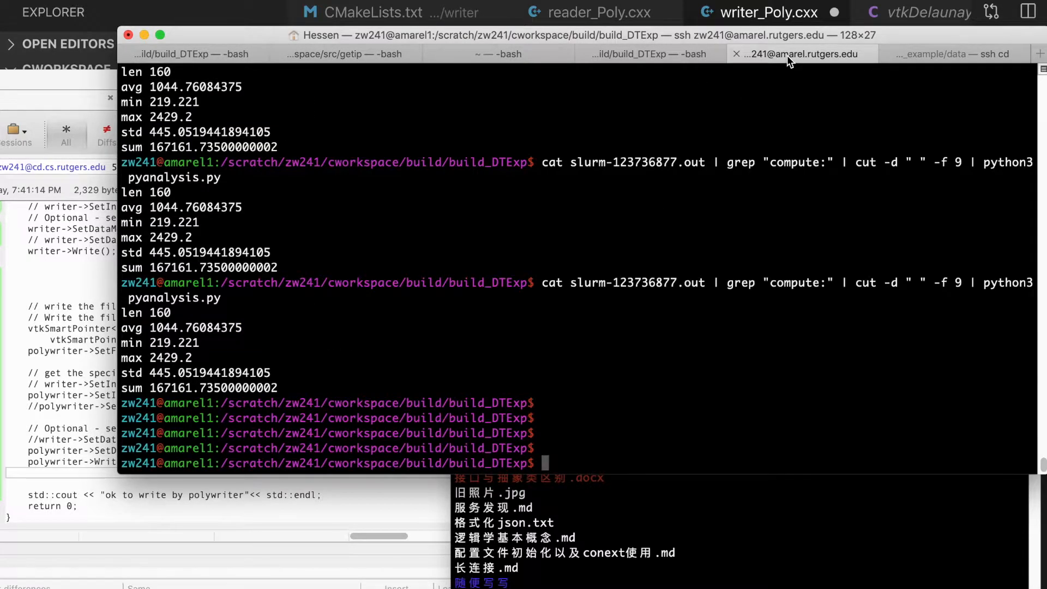
mouse_move(799, 54)
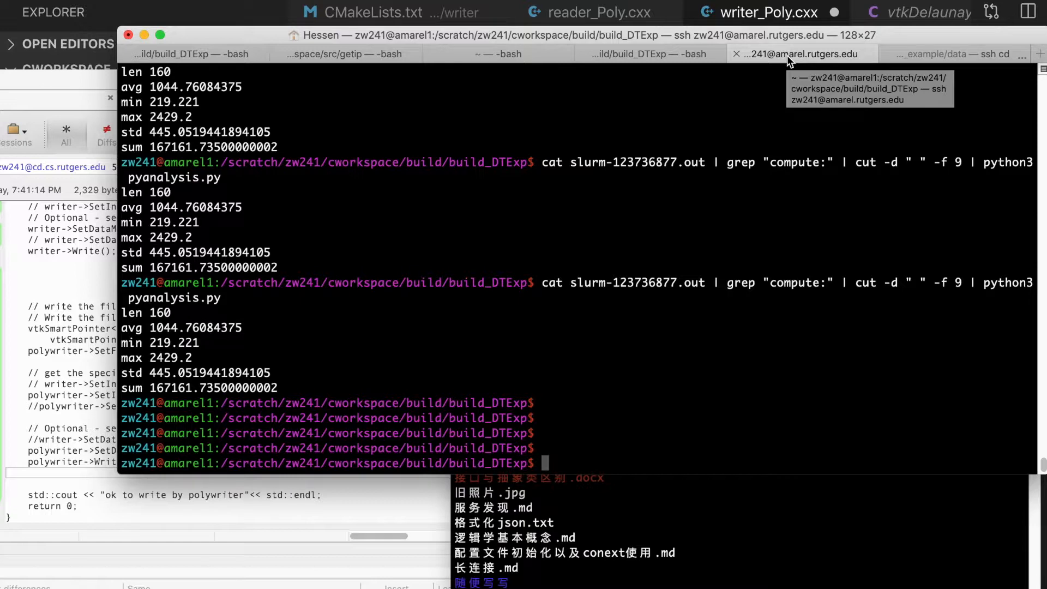
click(955, 54)
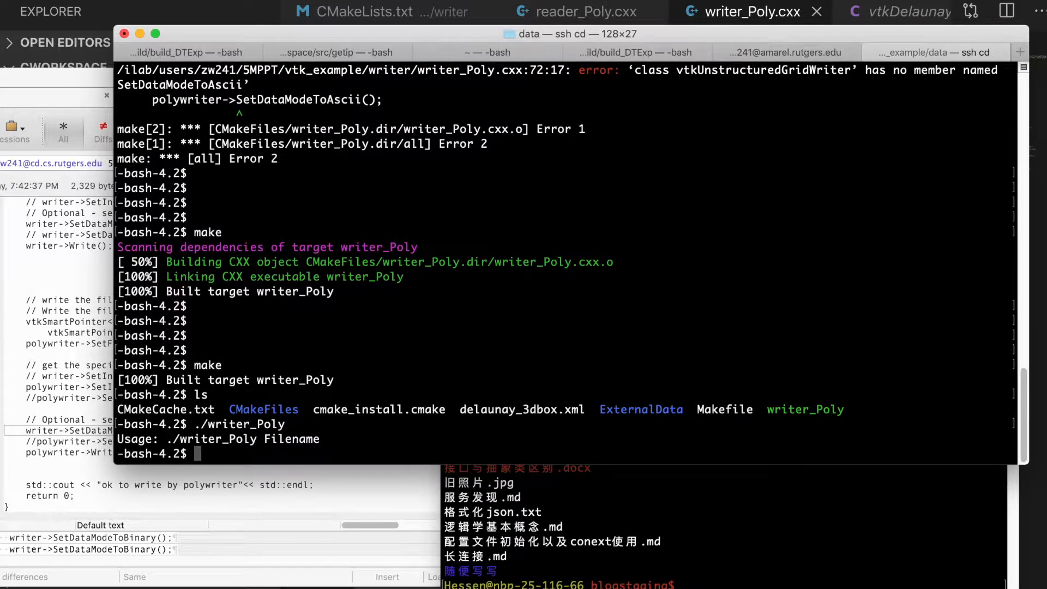
Run writer_Poly on ~/5MPPT/vtk_example/data/box.vtk, list the outputs, and start a vim command.
text(./writer_Poly)
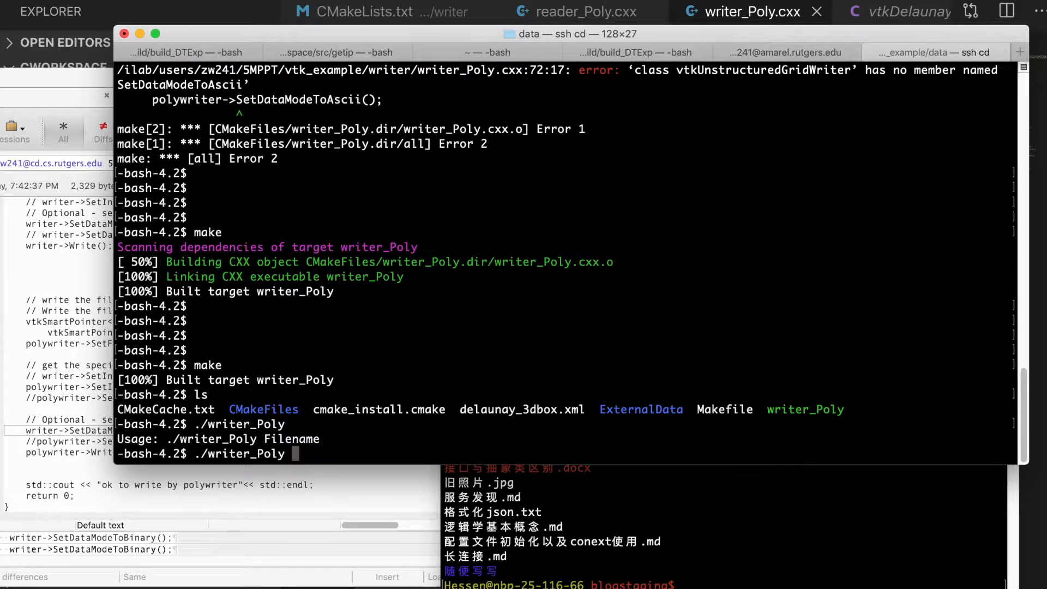
text(~?)
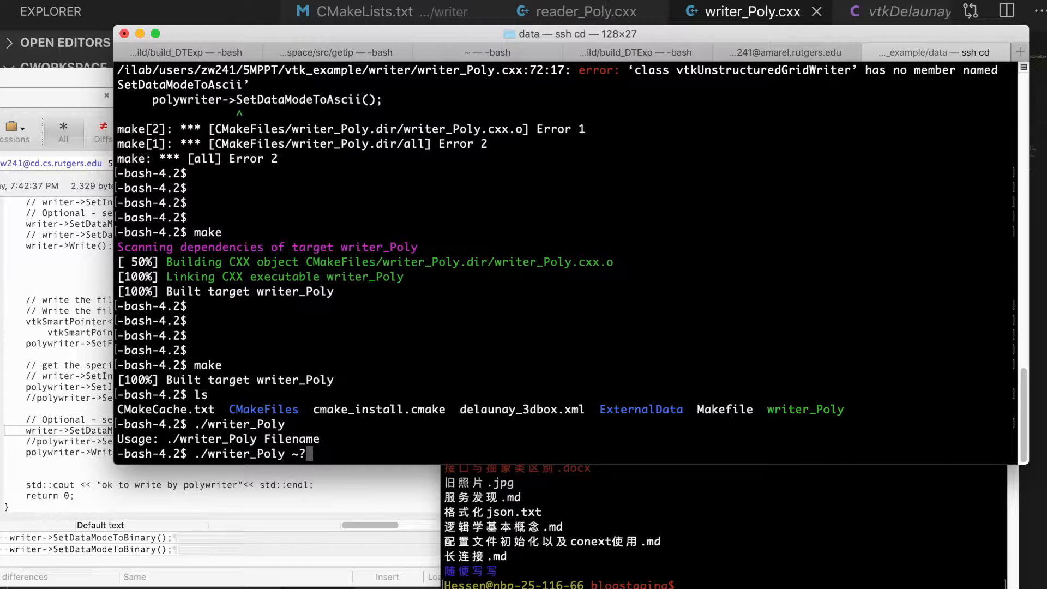
text(z)
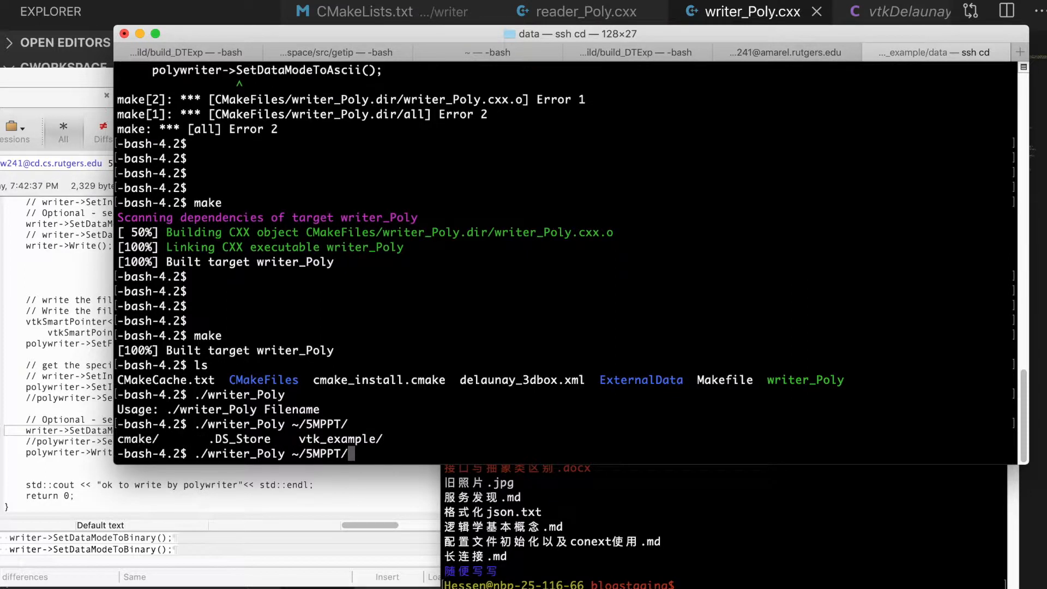
text(vtk_example/data/box.vtk)
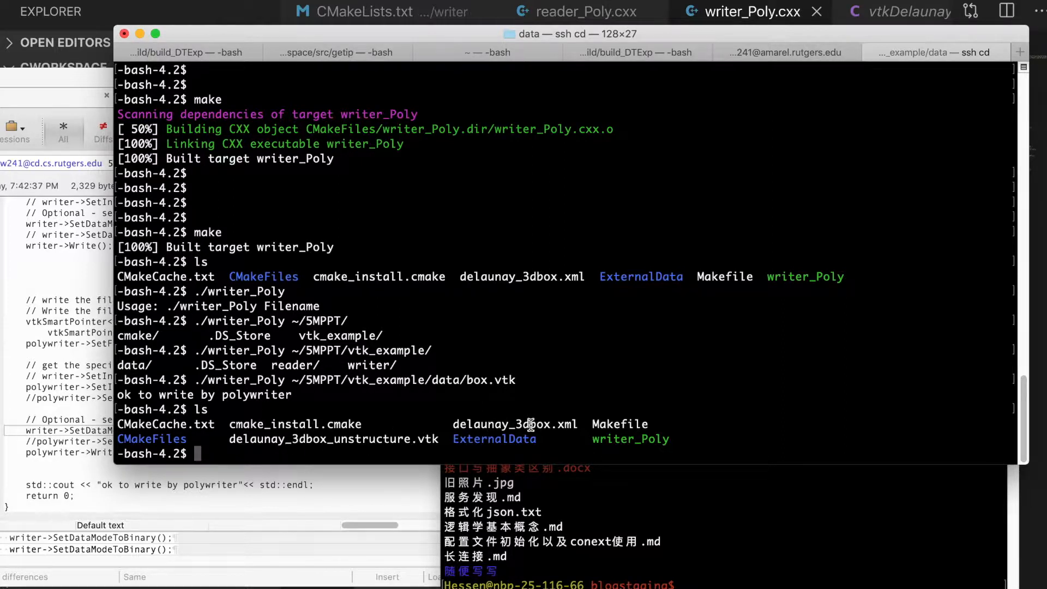
mouse_move(481, 427)
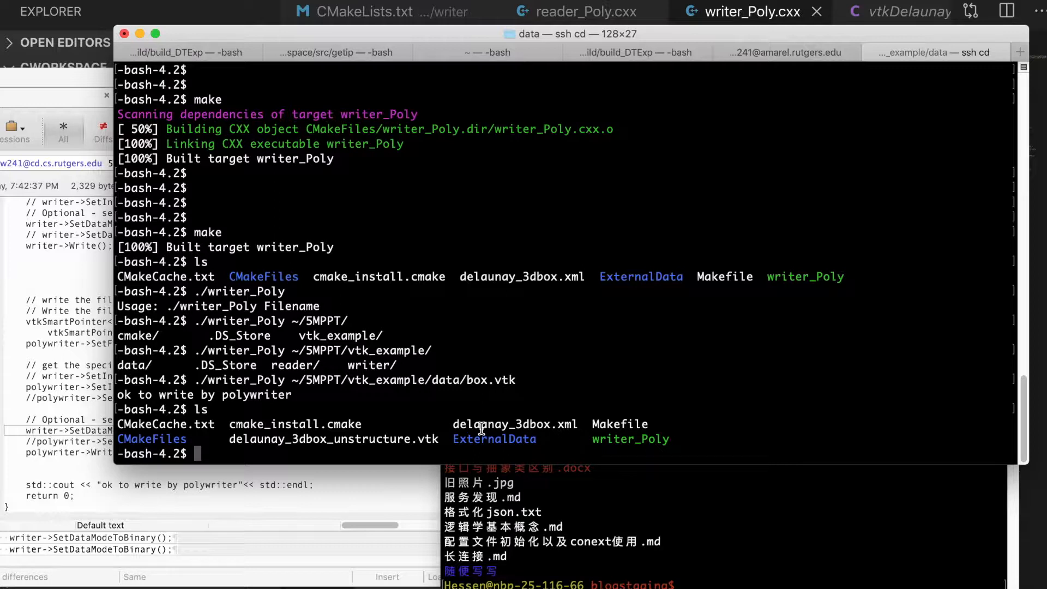
text(vim)
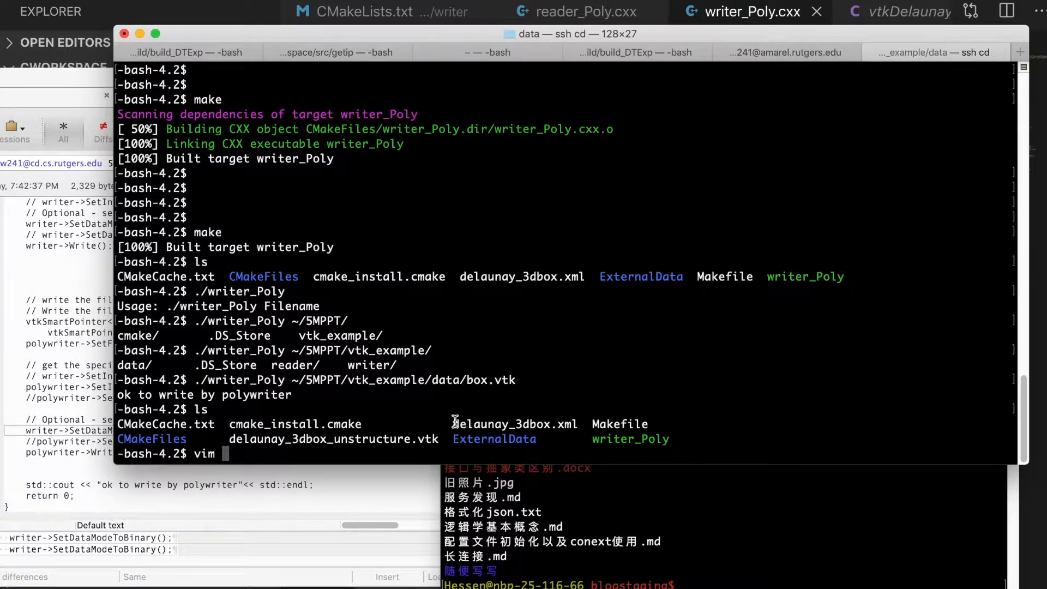
View delaunay_3dbox.xml in vim, showing 24 points and 6 cells, then close it.
double_click(515, 424)
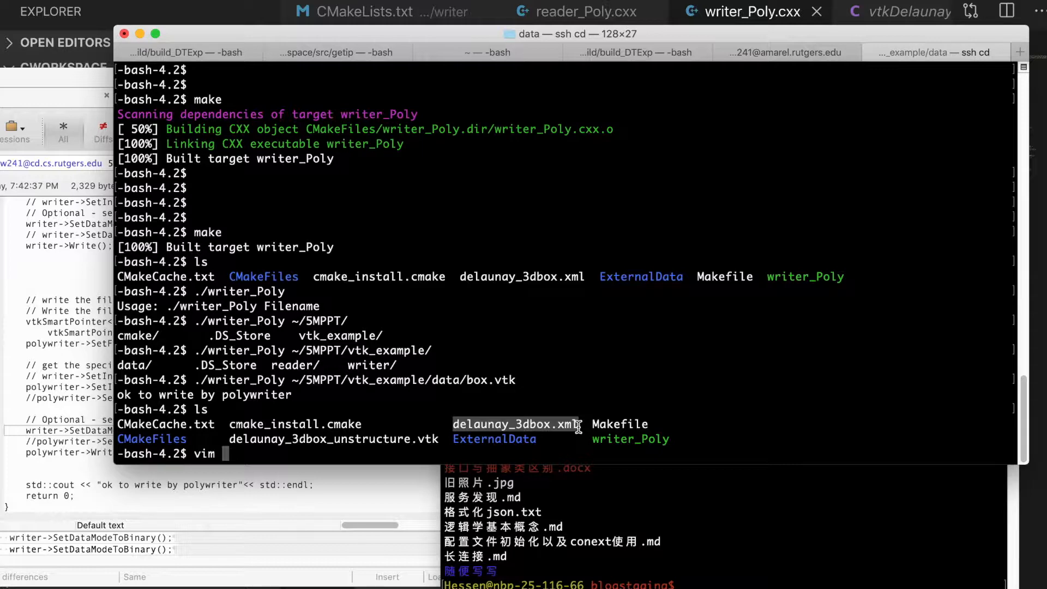
key(Enter)
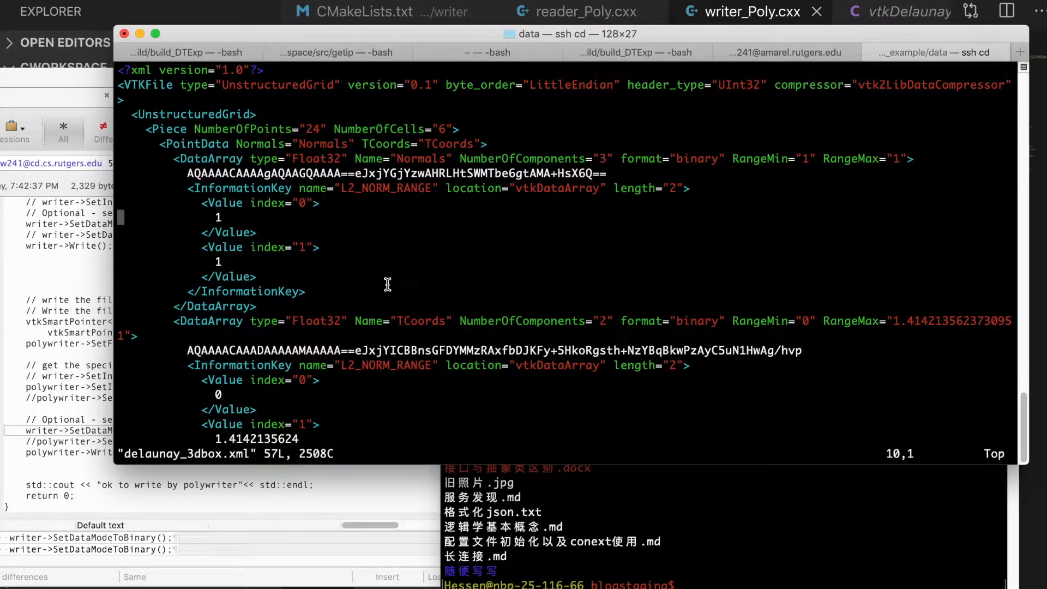
scroll(down, 3)
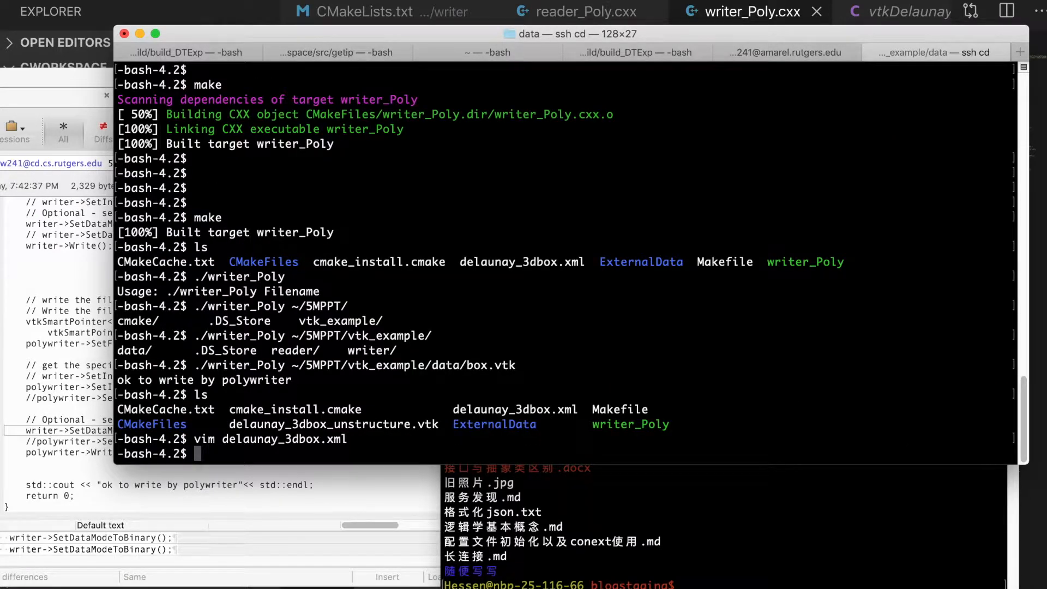
double_click(307, 424)
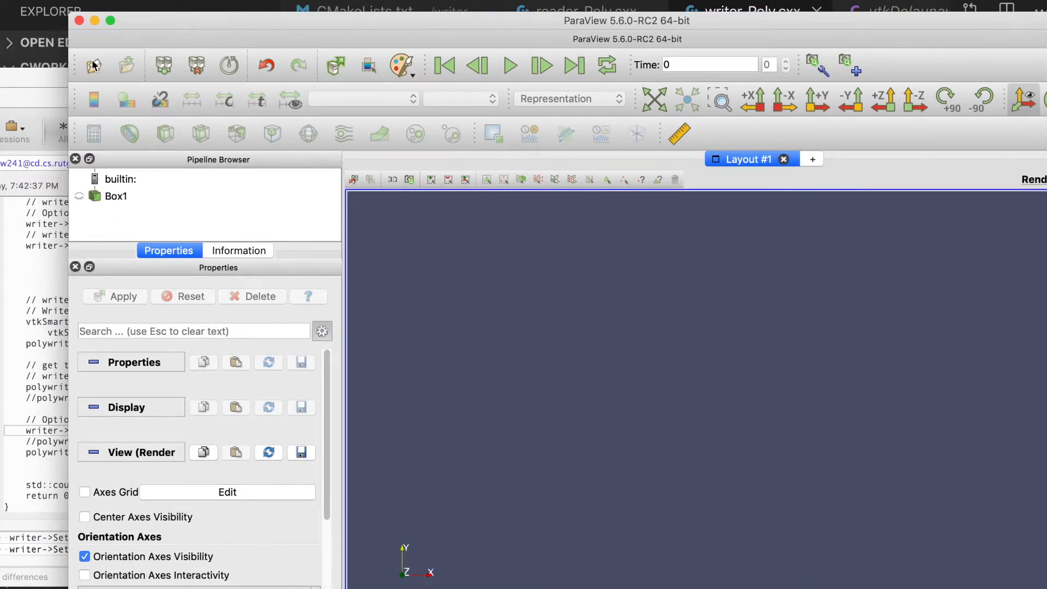
Load delaunay_3dbox.vtk in ParaView using the XML Unstructured Grid Reader.
click(126, 64)
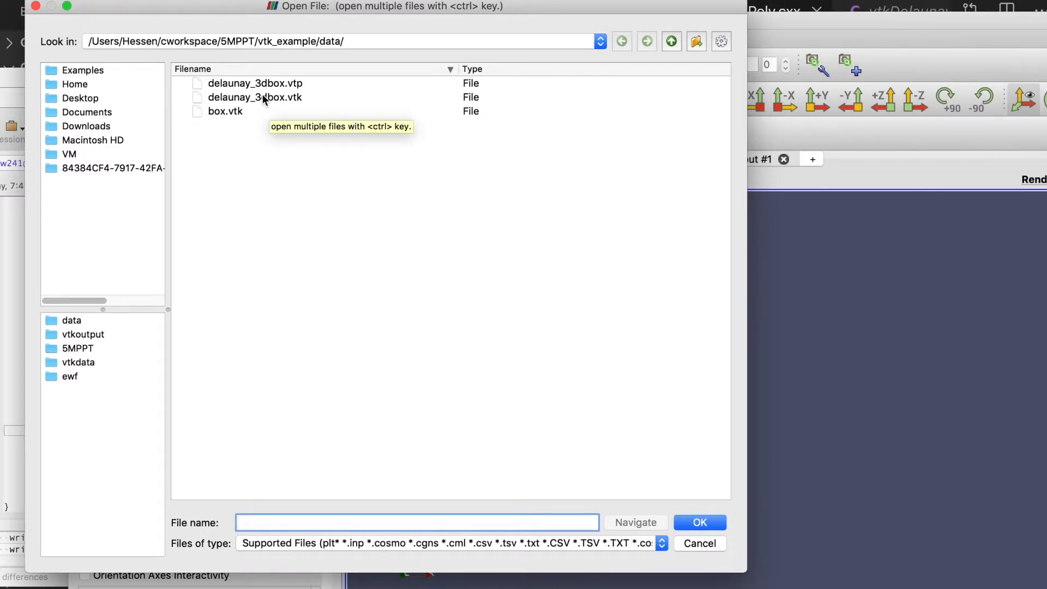
mouse_move(275, 106)
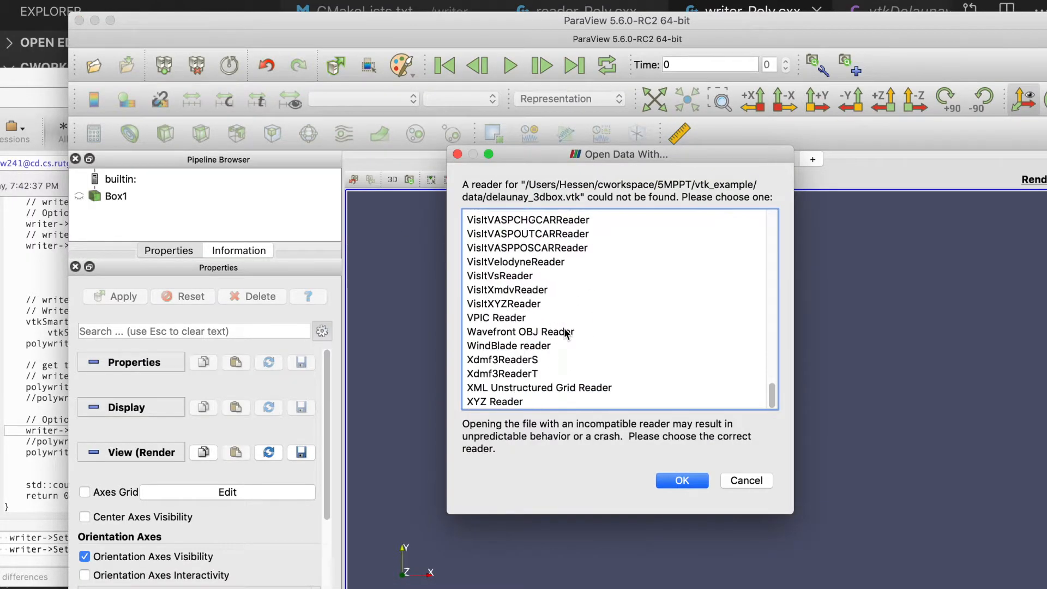
click(538, 387)
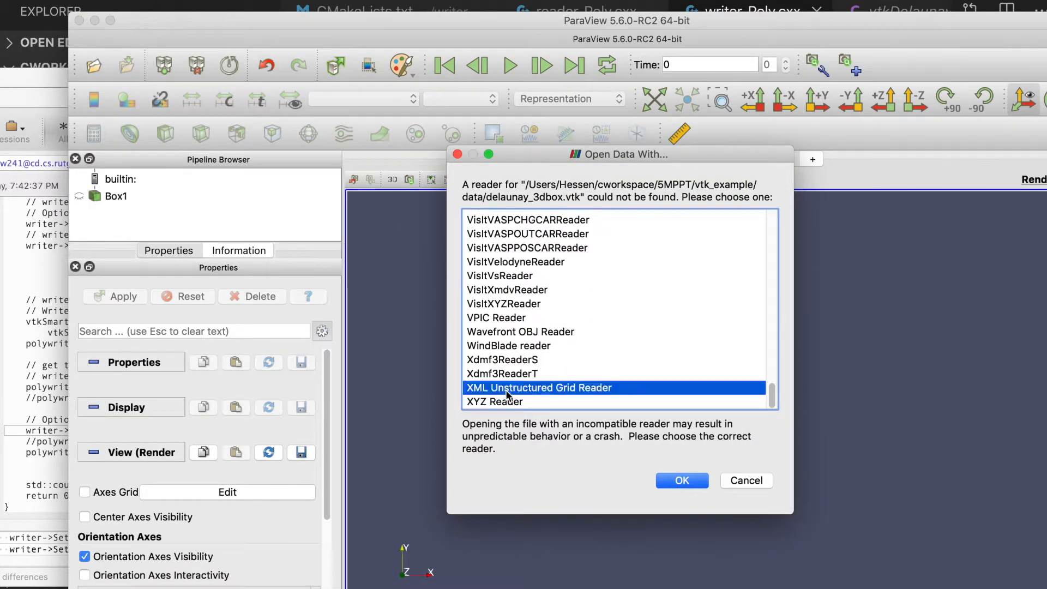
click(681, 480)
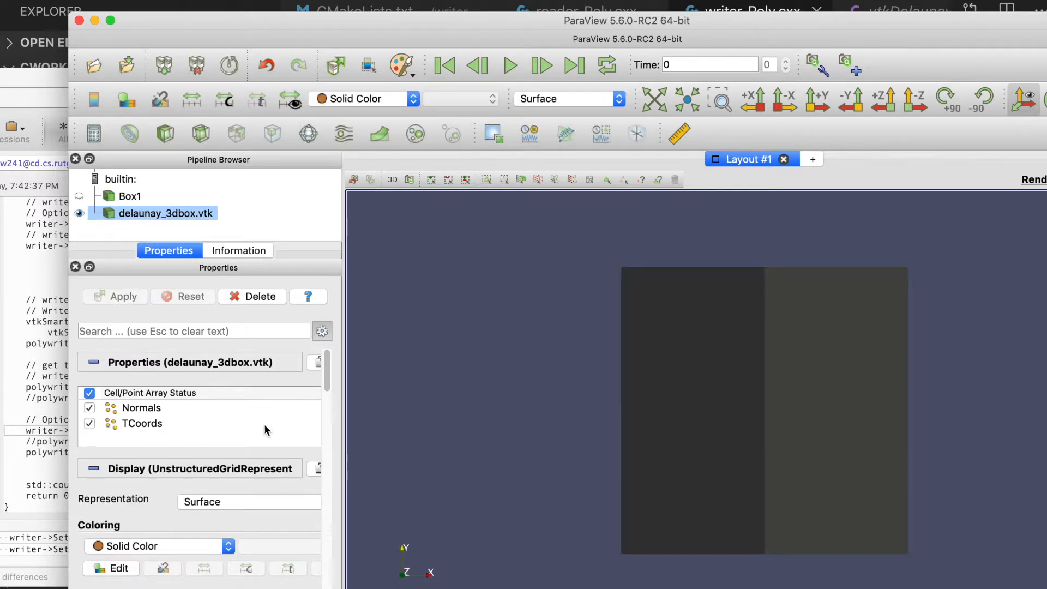
mouse_move(232, 369)
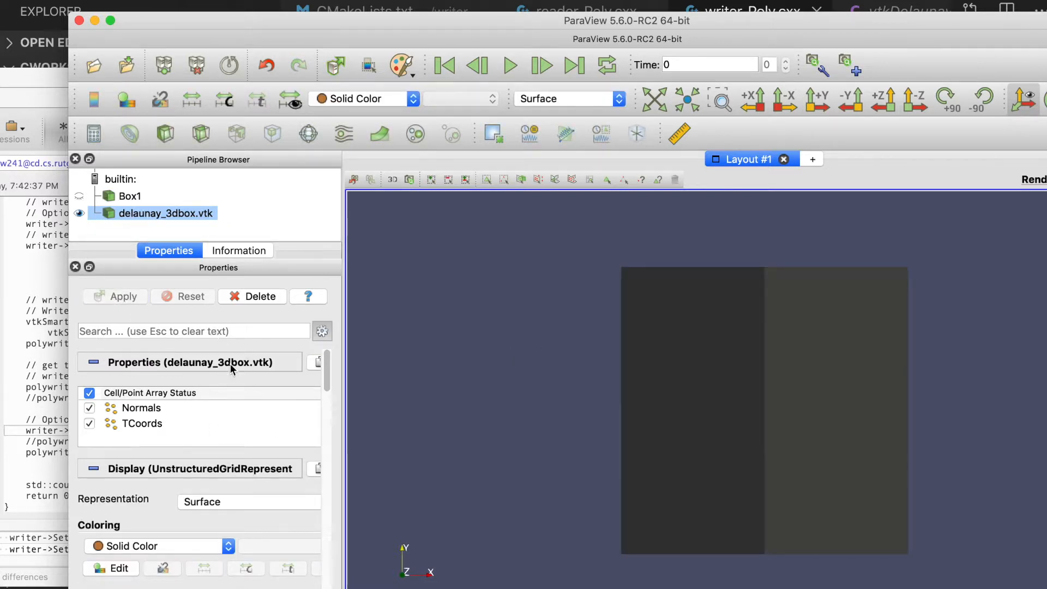
Show delaunay_3dbox.vtk as a wireframe, then hide it and show Box1.
click(247, 502)
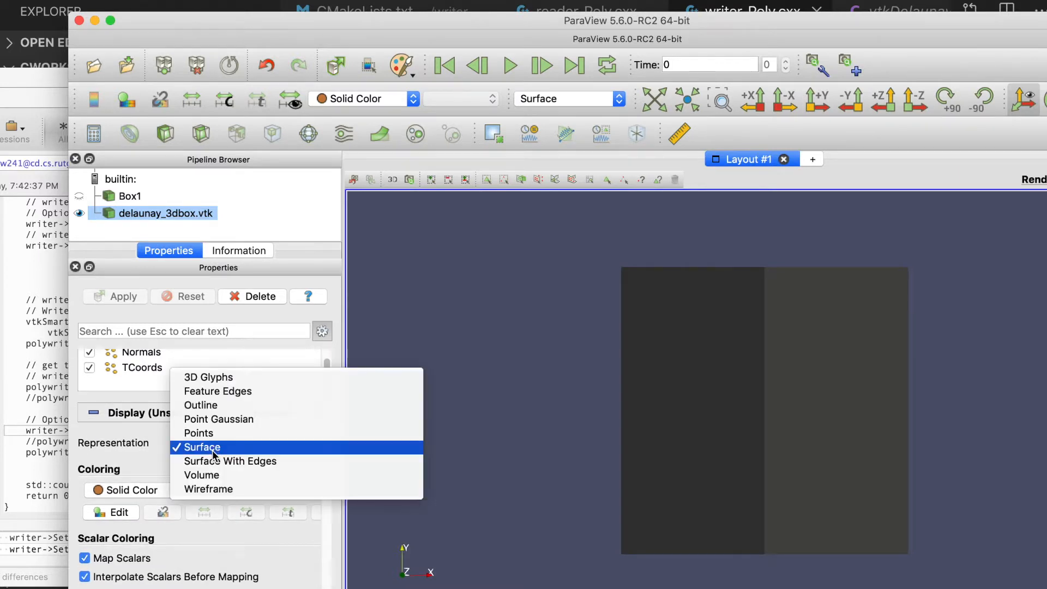
click(208, 489)
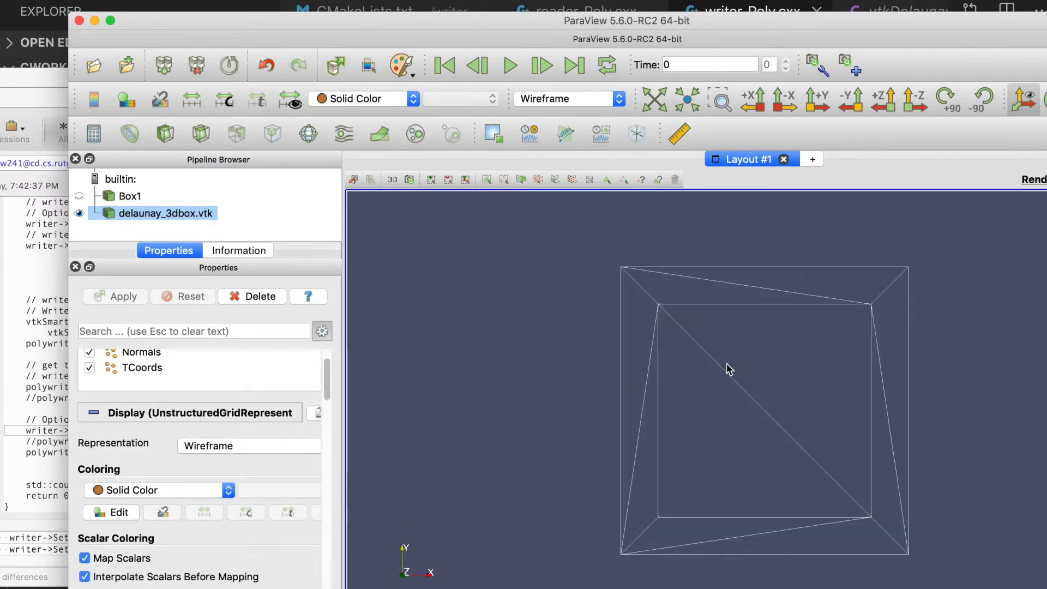
drag(728, 369, 725, 354)
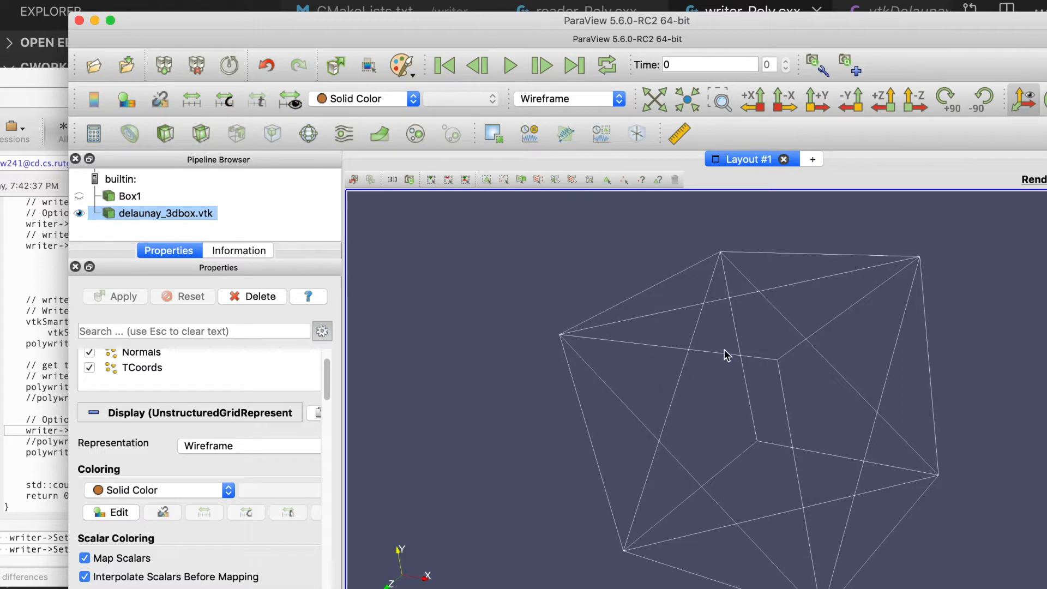
mouse_move(732, 353)
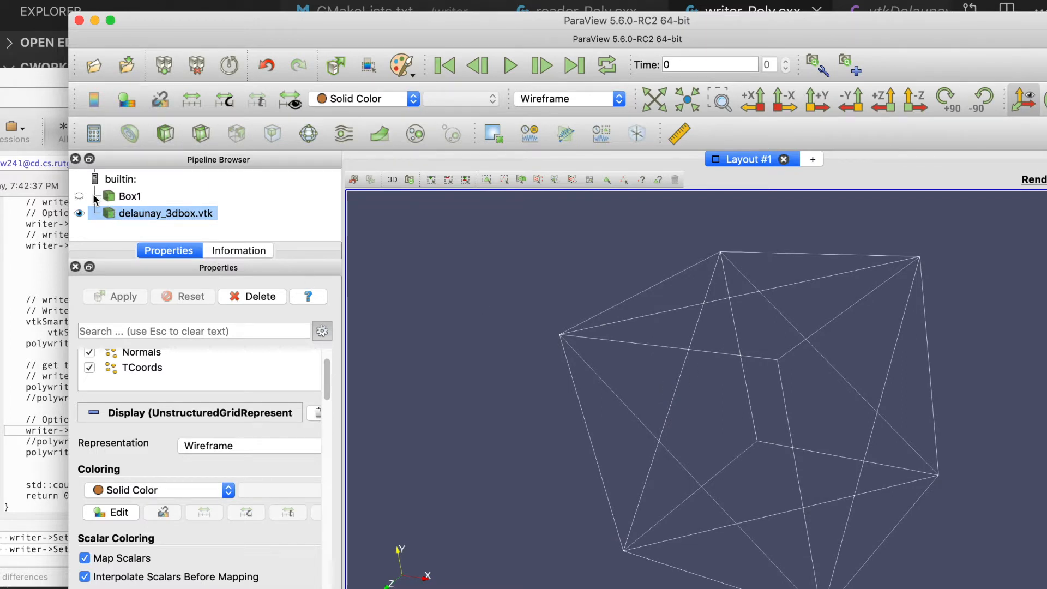
click(80, 214)
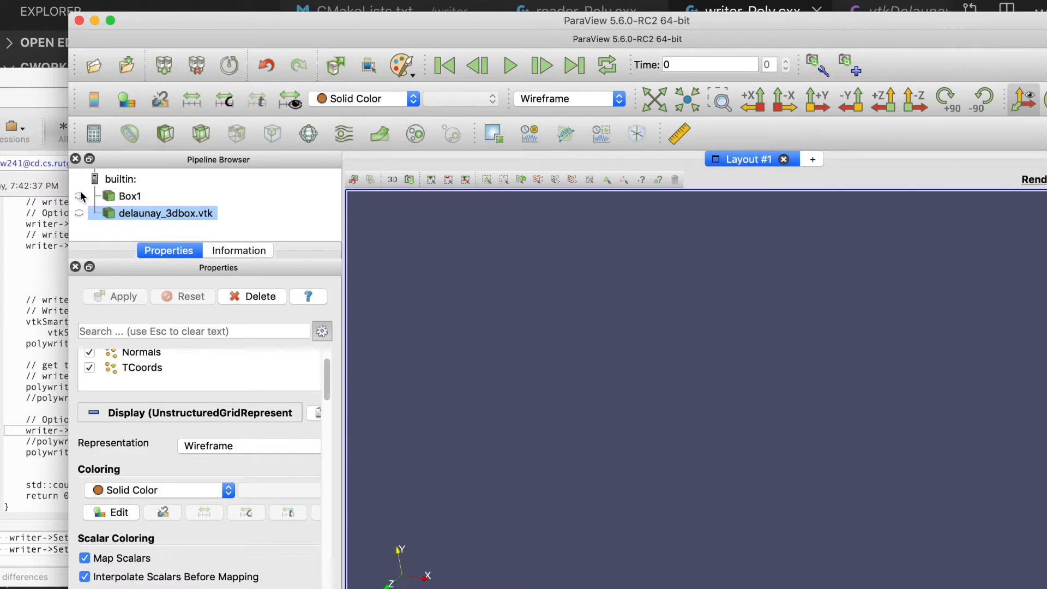
click(127, 195)
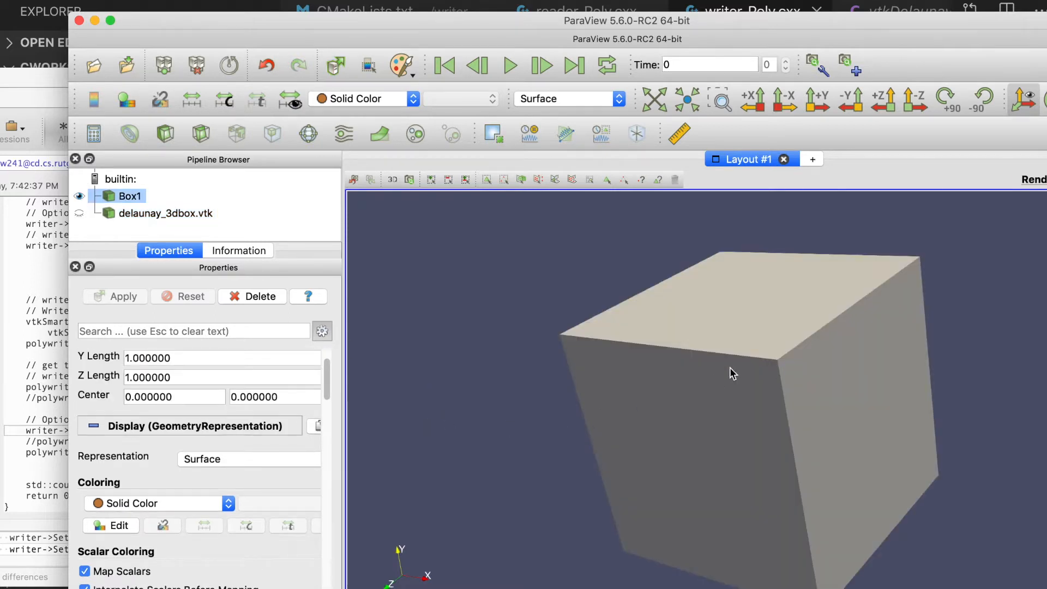
Draw Box1 as Points, then as Surface With Edges.
click(249, 459)
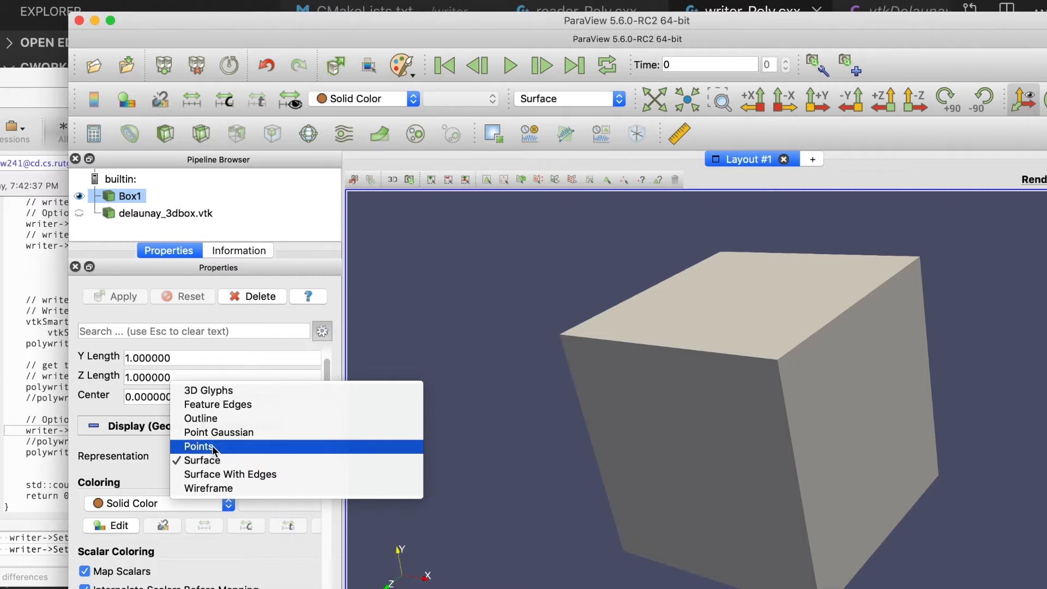
click(200, 446)
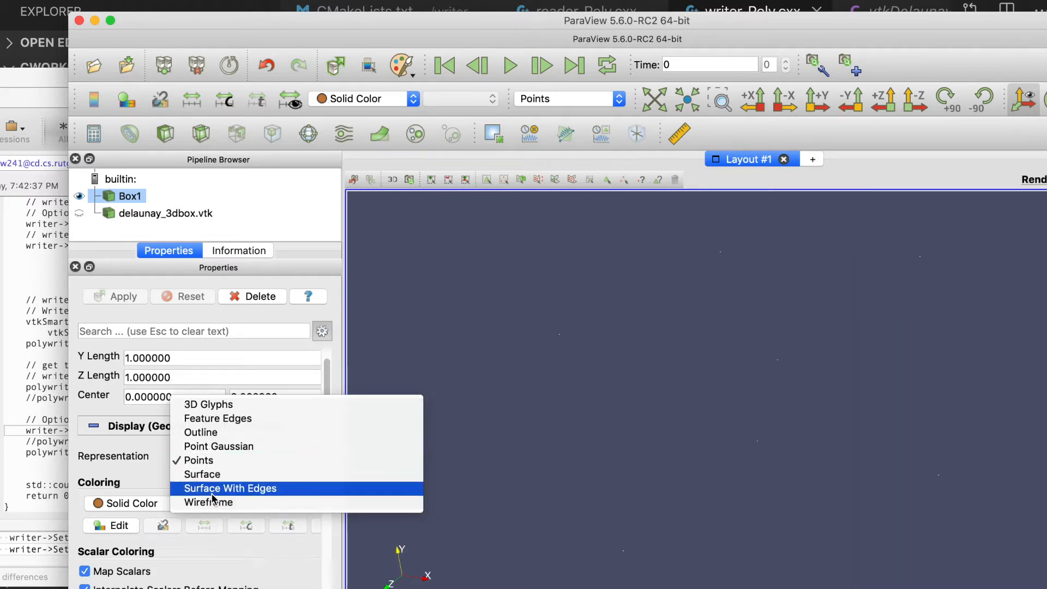
click(209, 502)
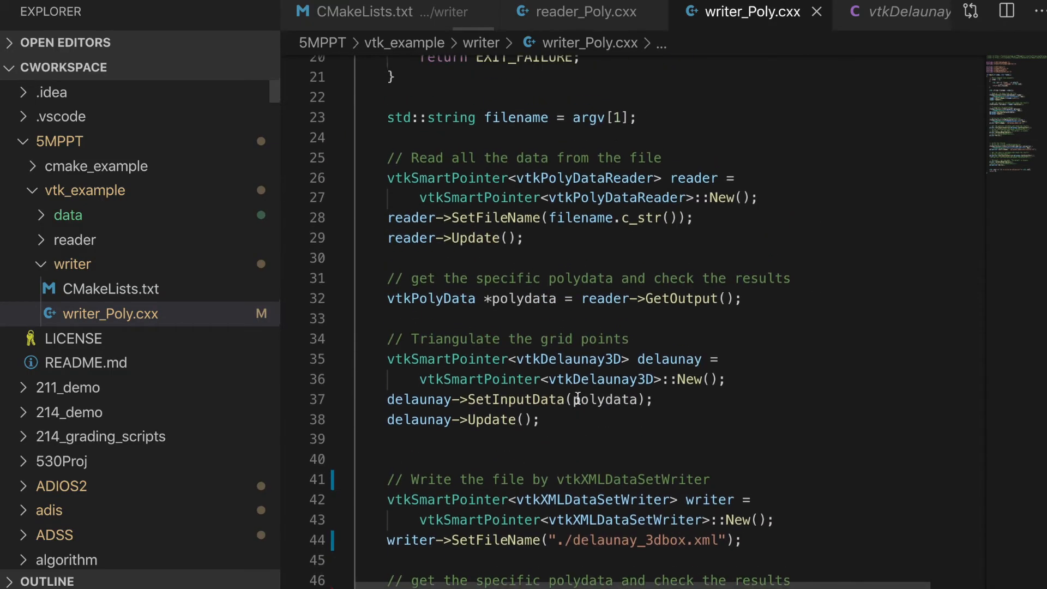
scroll(down, 3)
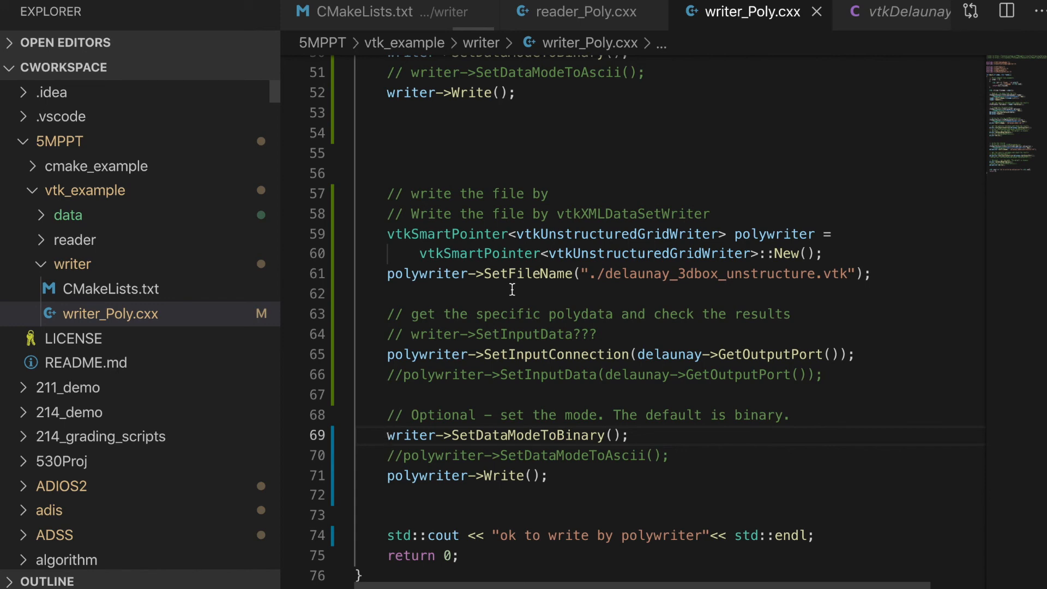
mouse_move(547, 42)
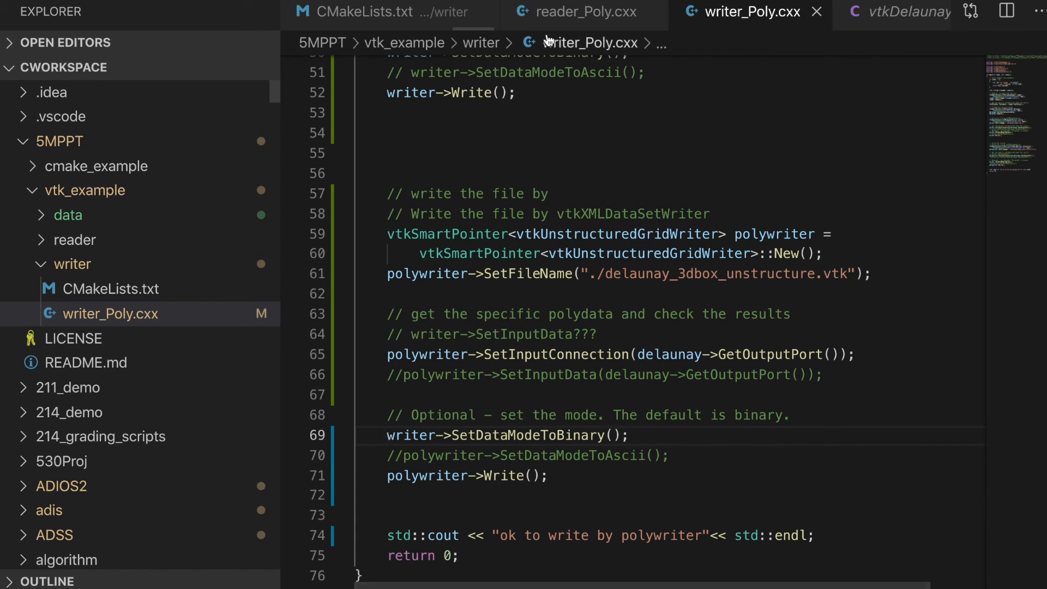